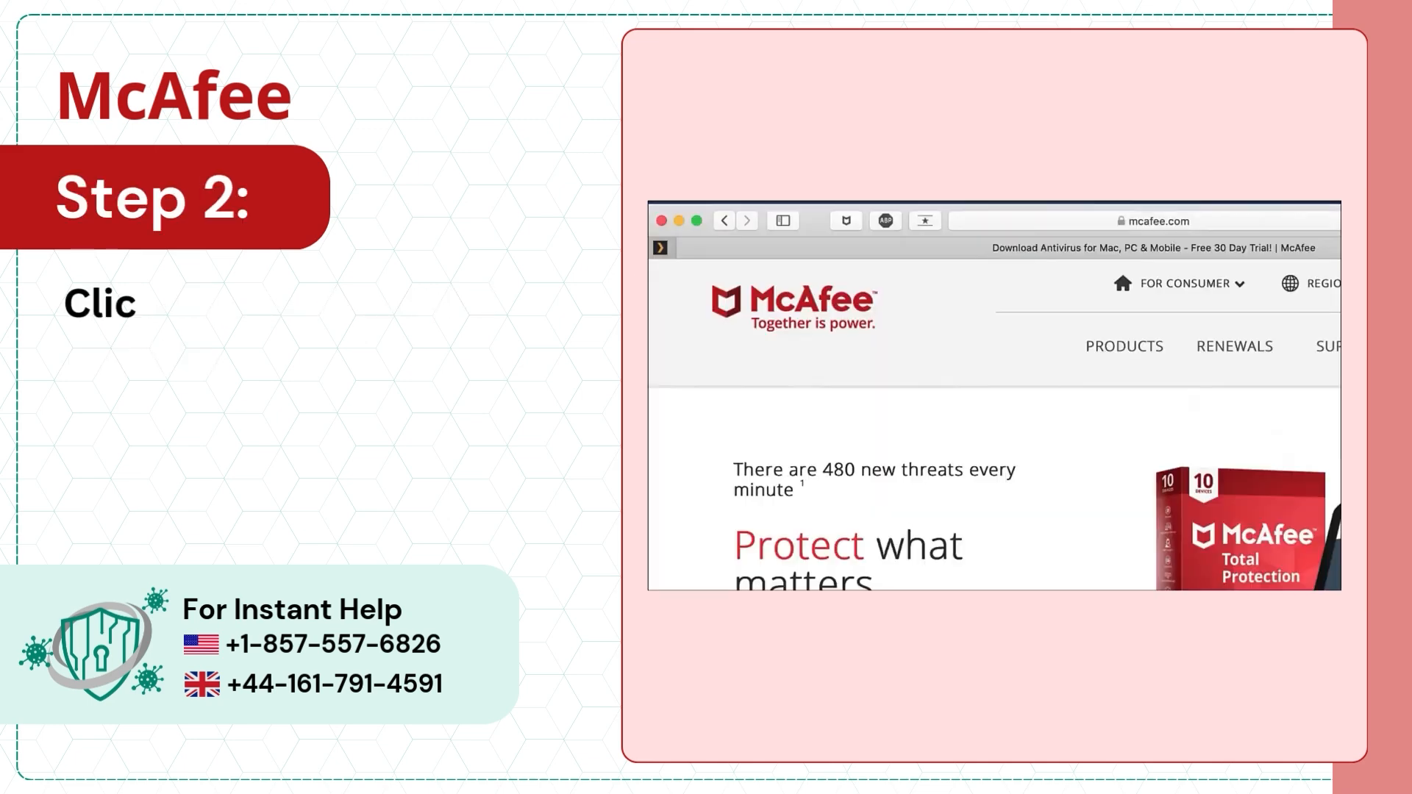
Step: Sign in to the McAfee account and choose Download for McAfee LiveSafe on Mac
left_click(1211, 289)
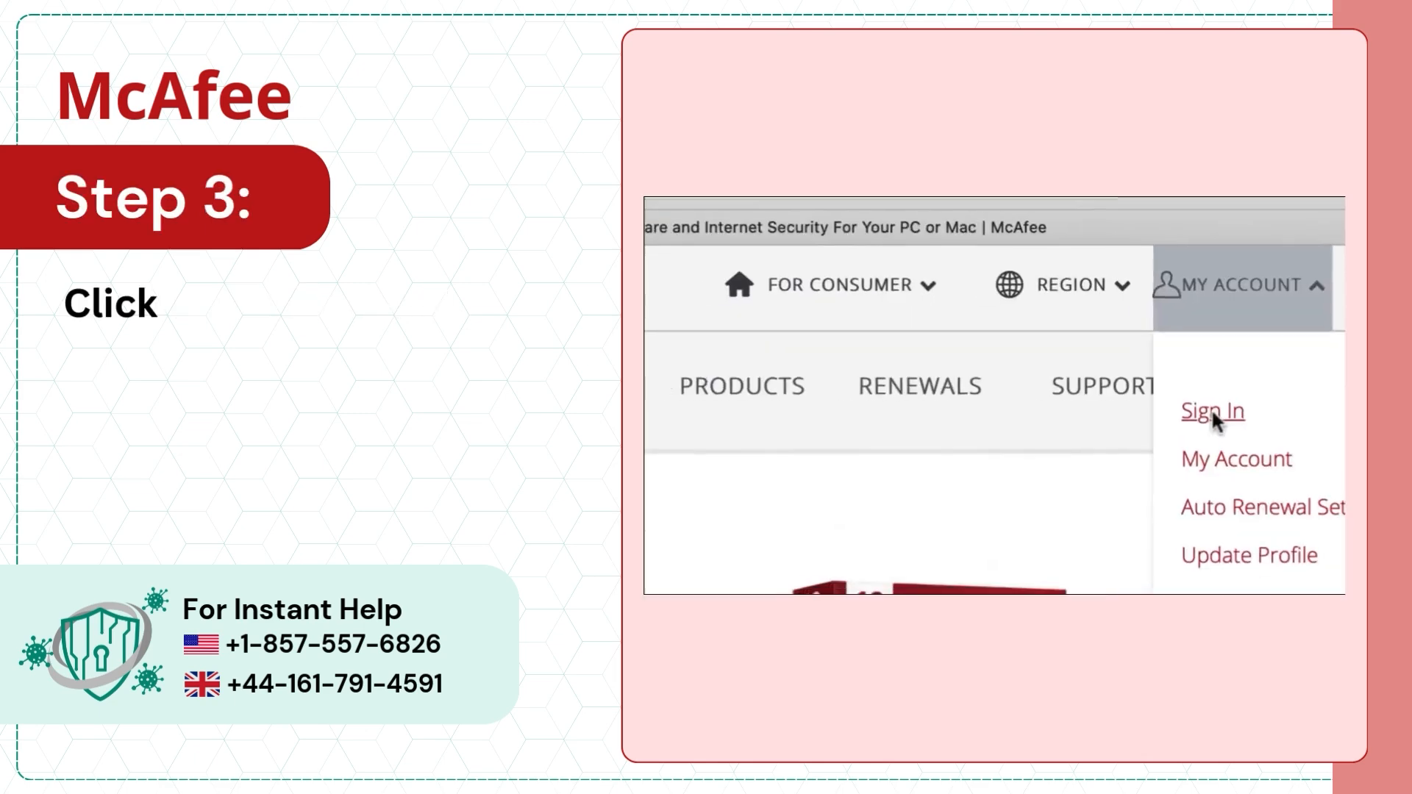
left_click(1211, 410)
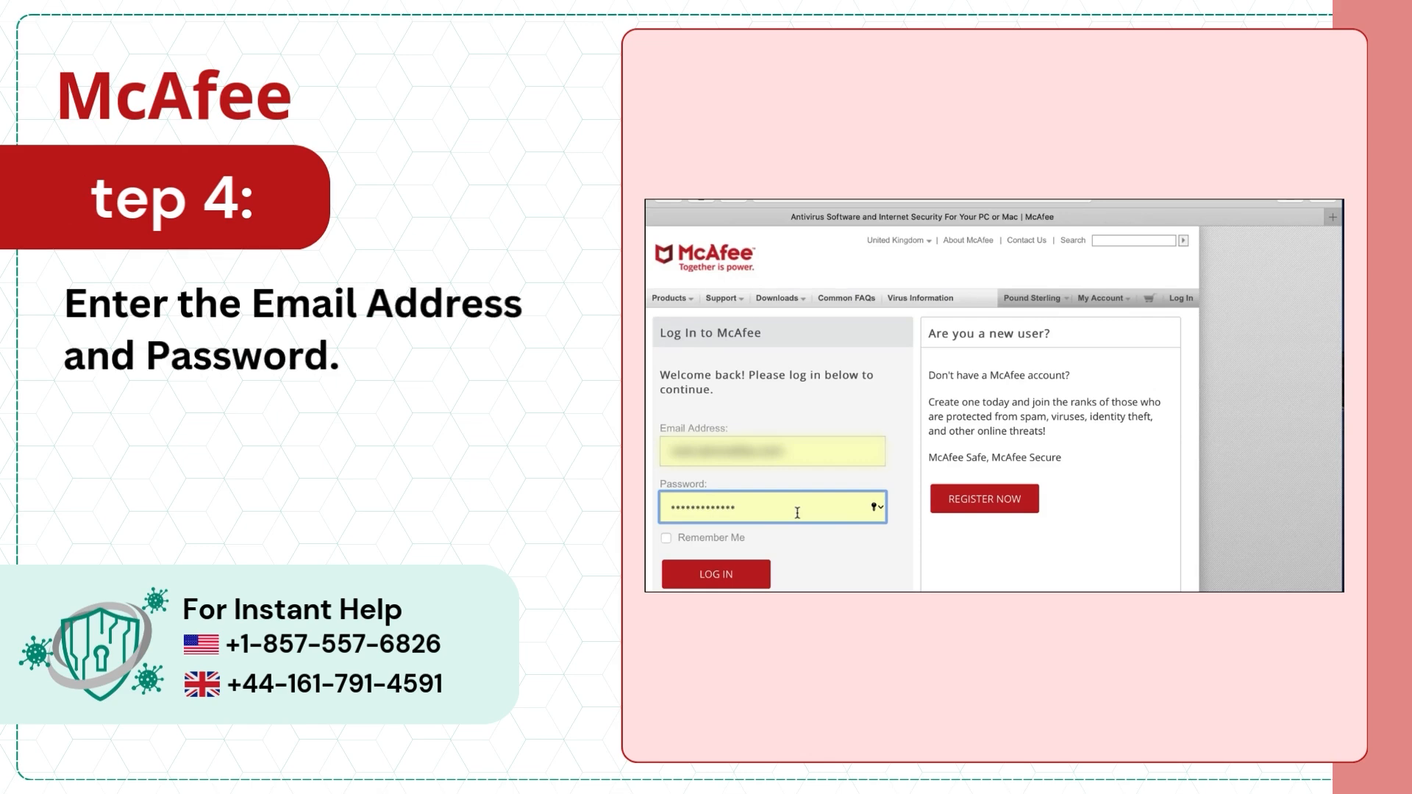
left_click(715, 574)
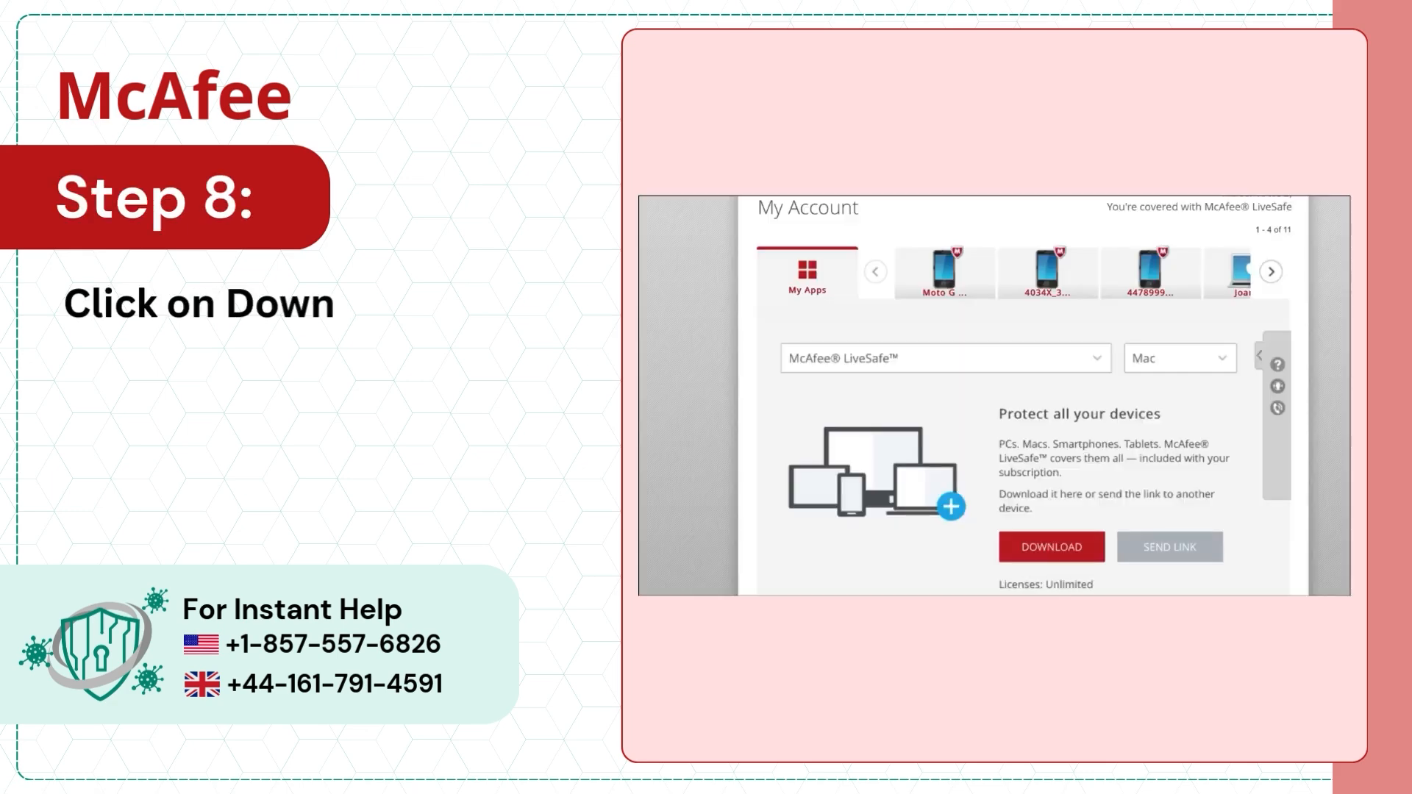
left_click(1051, 547)
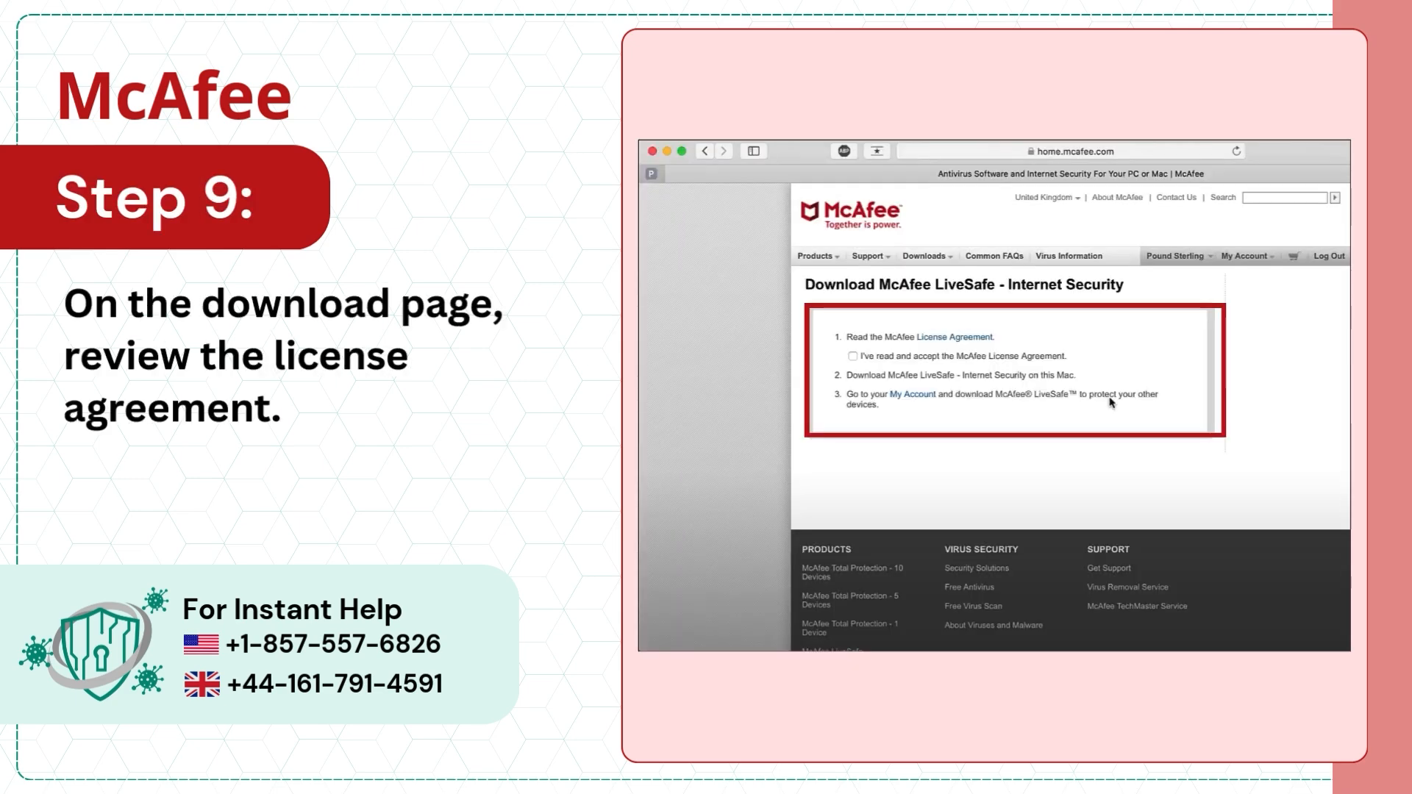
Step: Accept the McAfee License Agreement checkbox before downloading LiveSafe
left_click(853, 345)
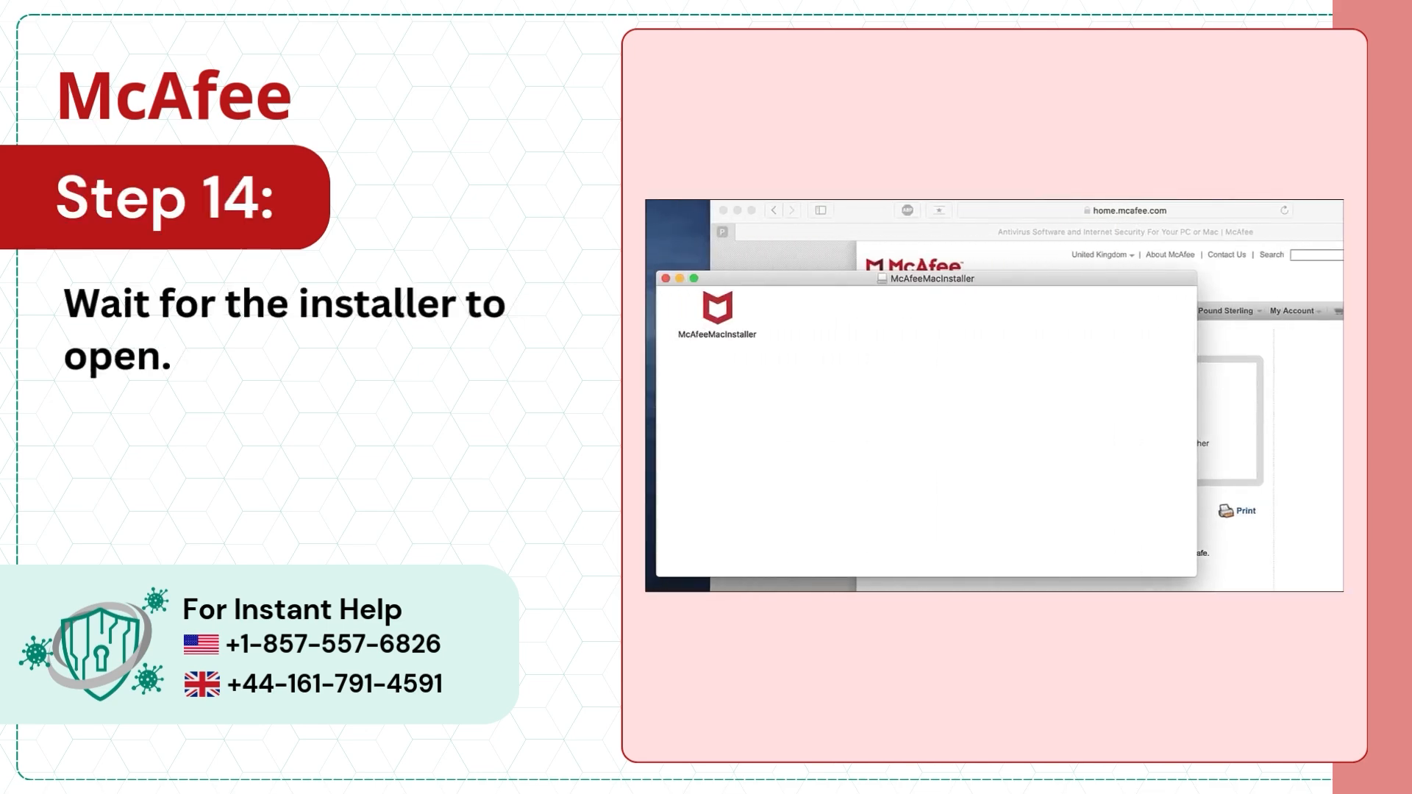
Step: Launch McAfeeMacInstaller, stop disk-image warnings, confirm opening and authorize changes
double_click(717, 310)
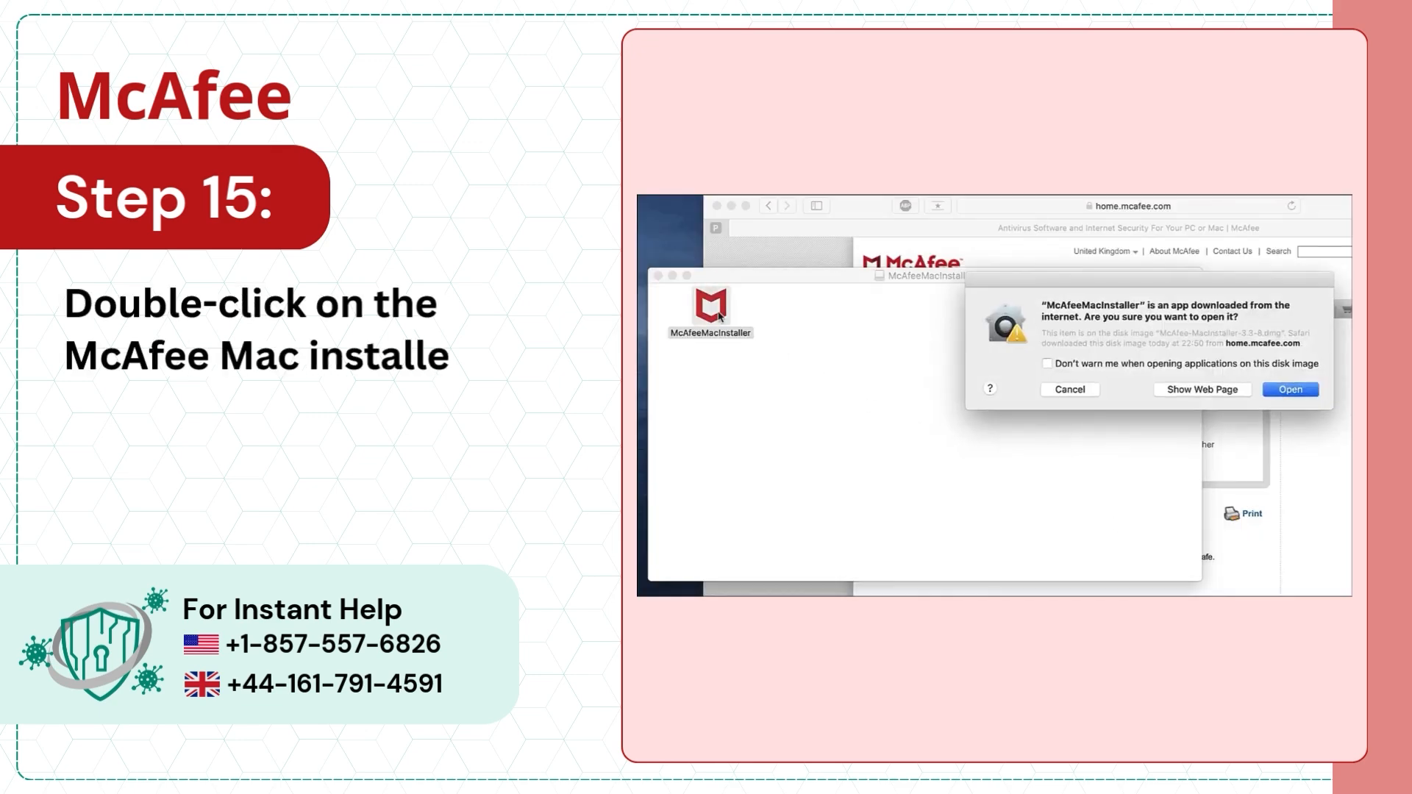
left_click(1046, 363)
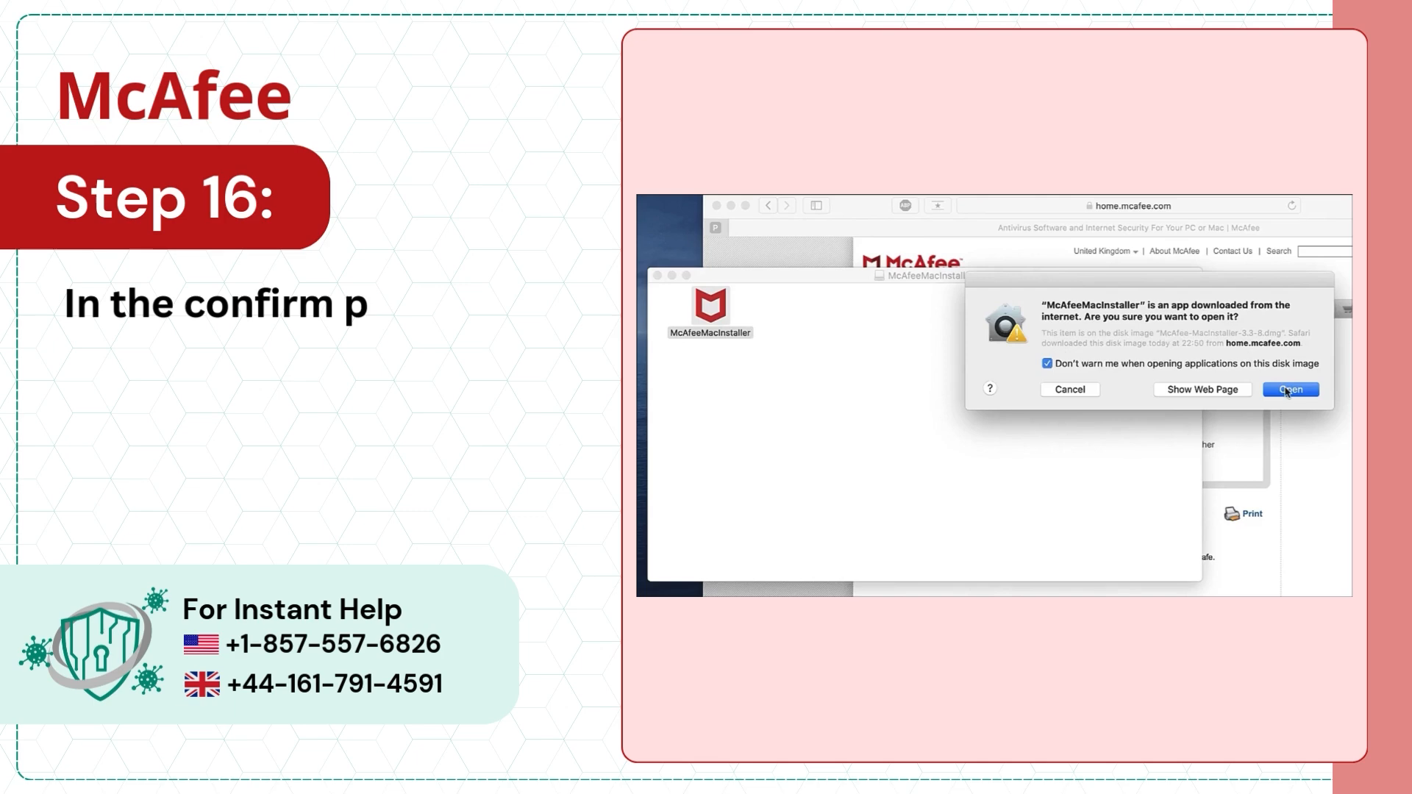
left_click(1290, 388)
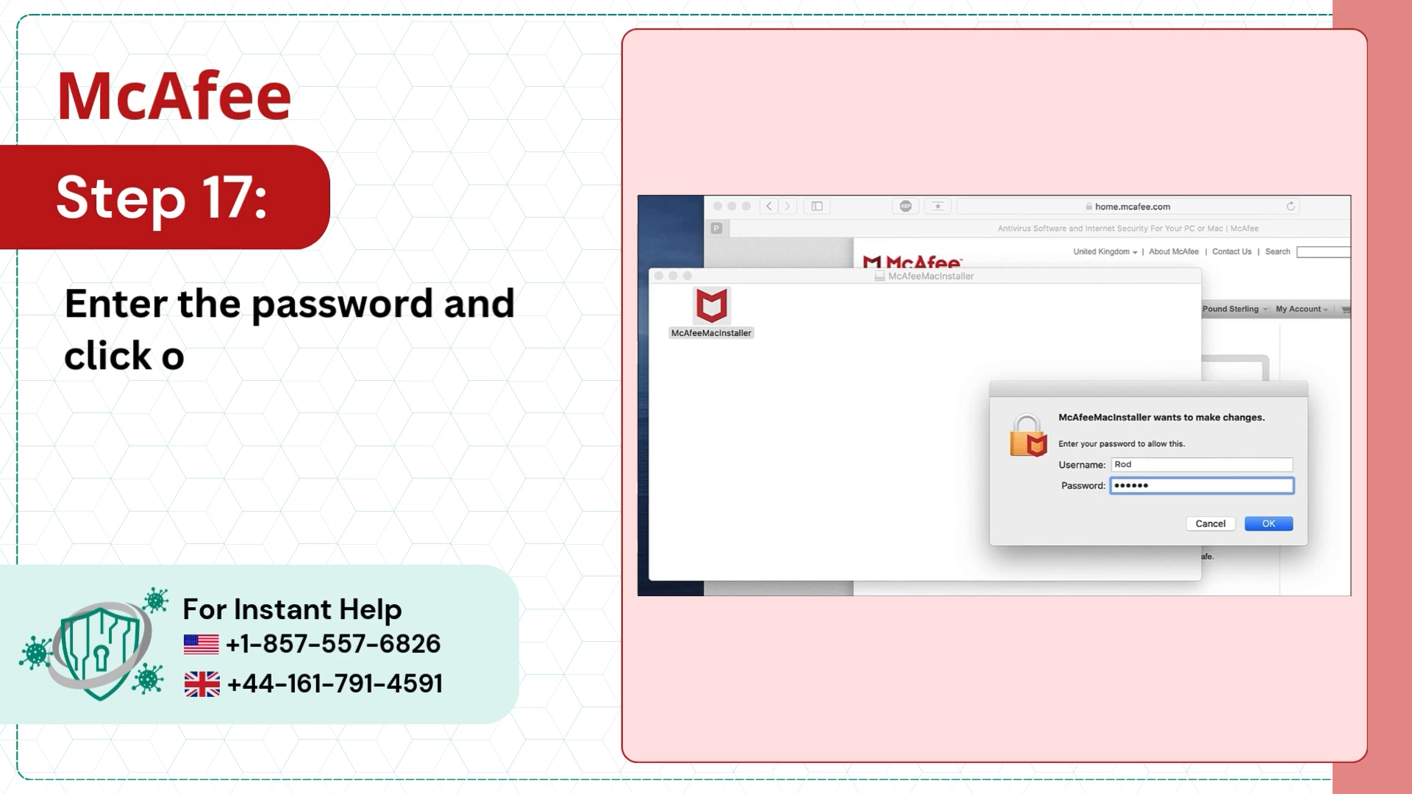
left_click(1266, 524)
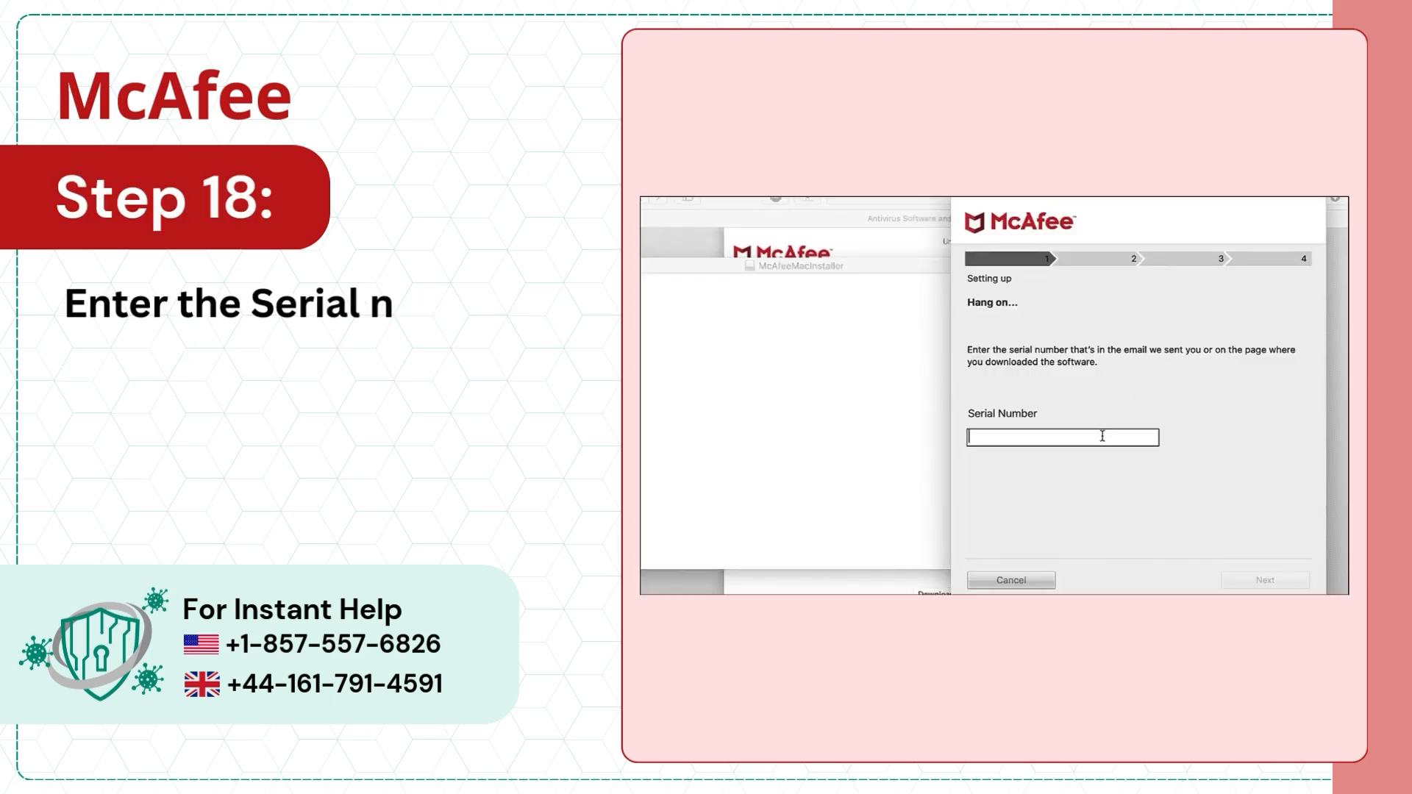
type("XCVCYFKT")
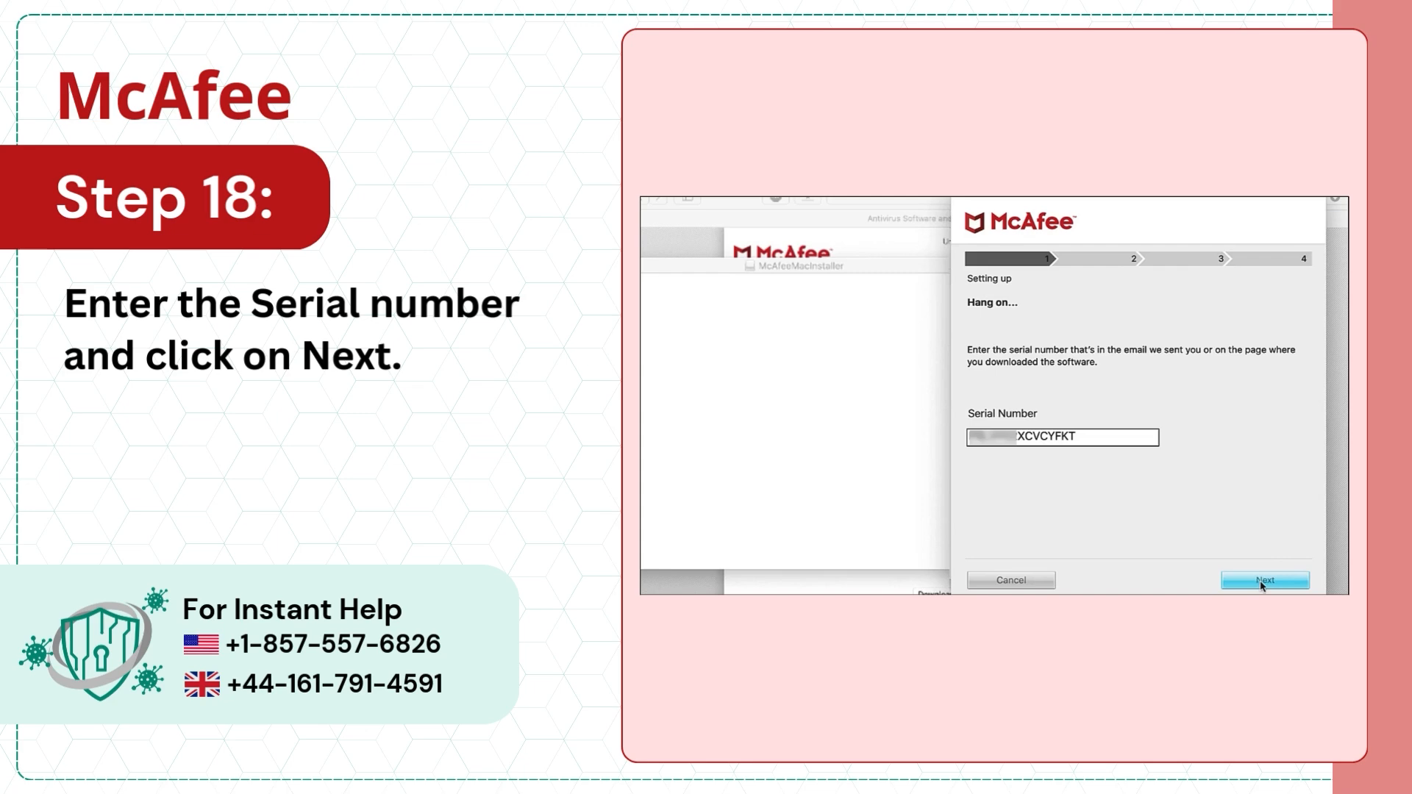
left_click(1263, 580)
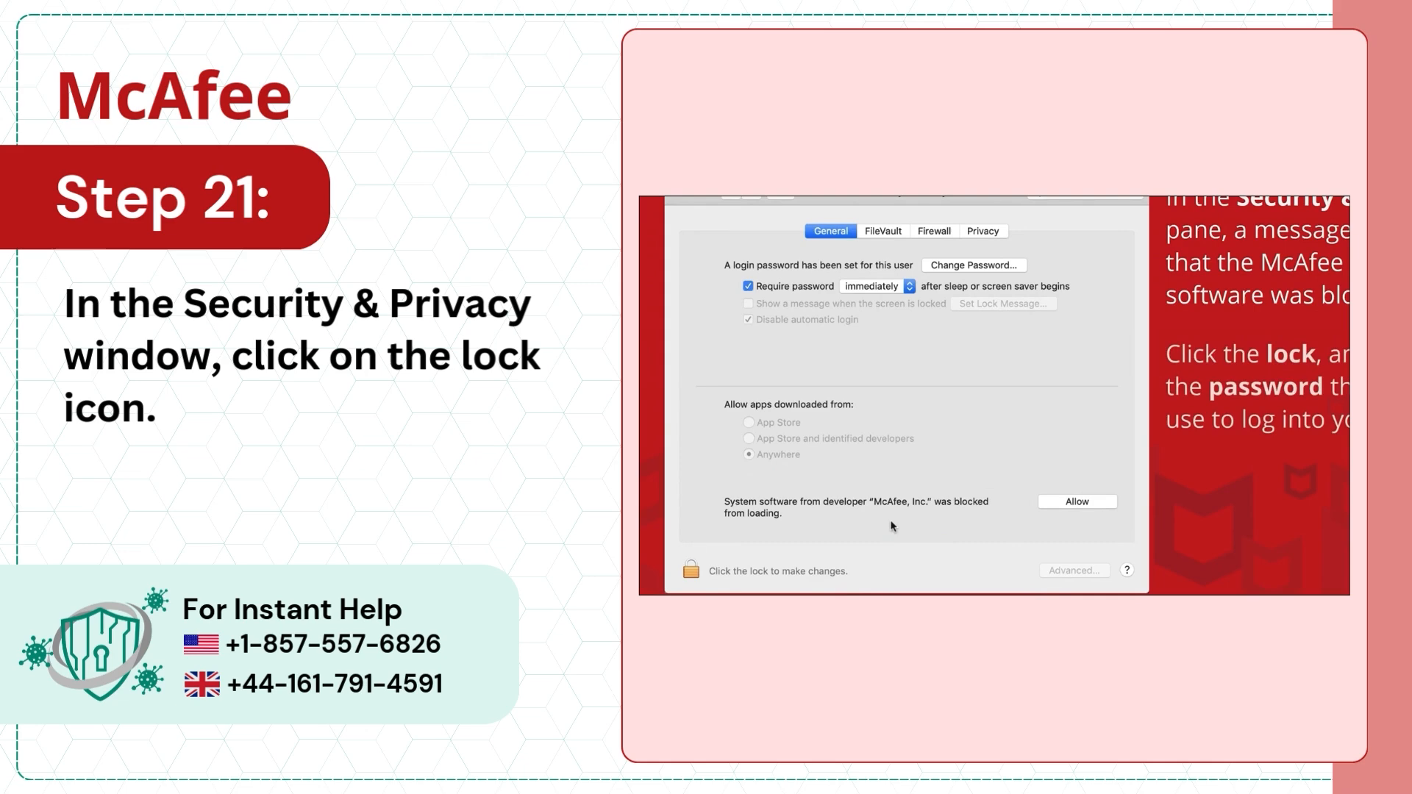
Step: Unlock Security & Privacy with the password and allow McAfee's blocked system software to load
left_click(690, 571)
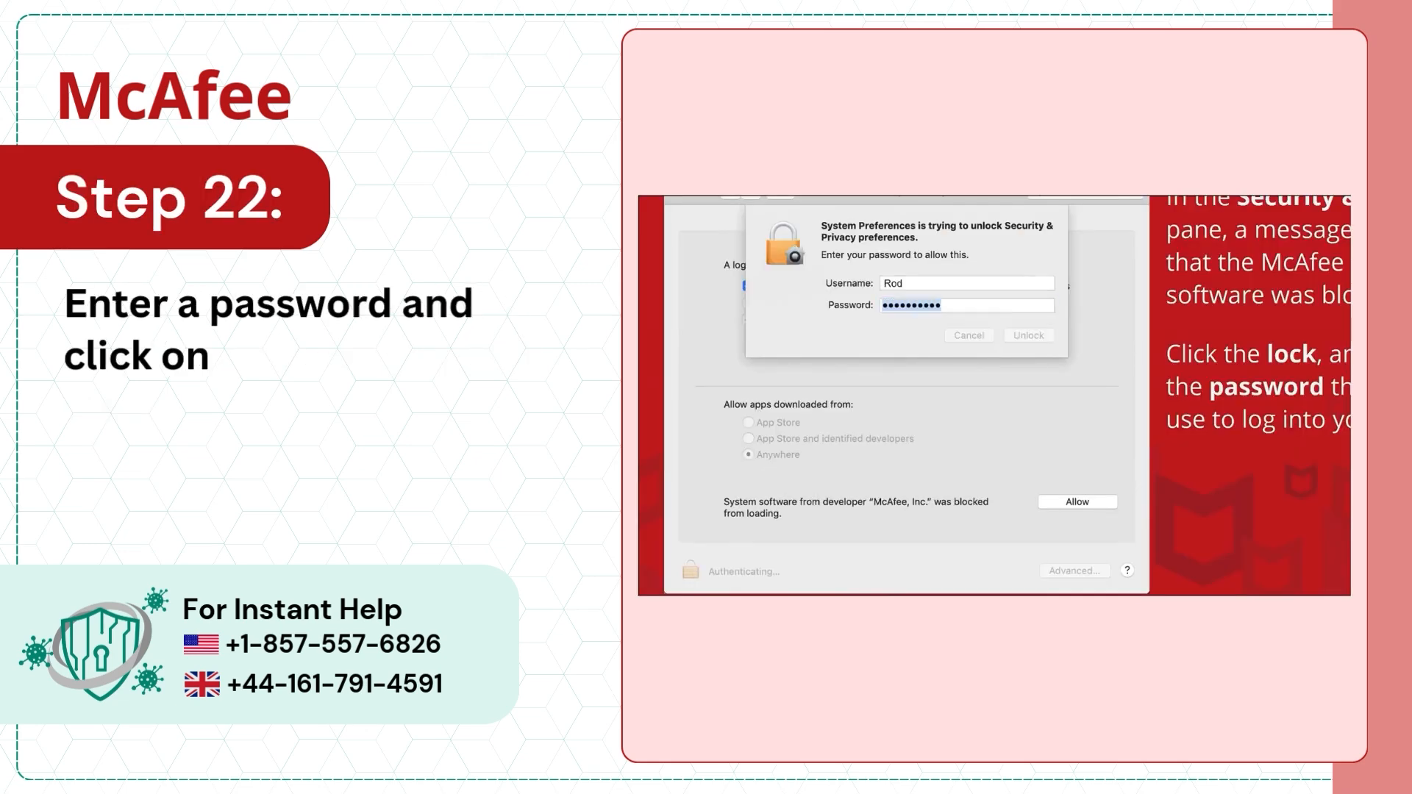
left_click(1026, 335)
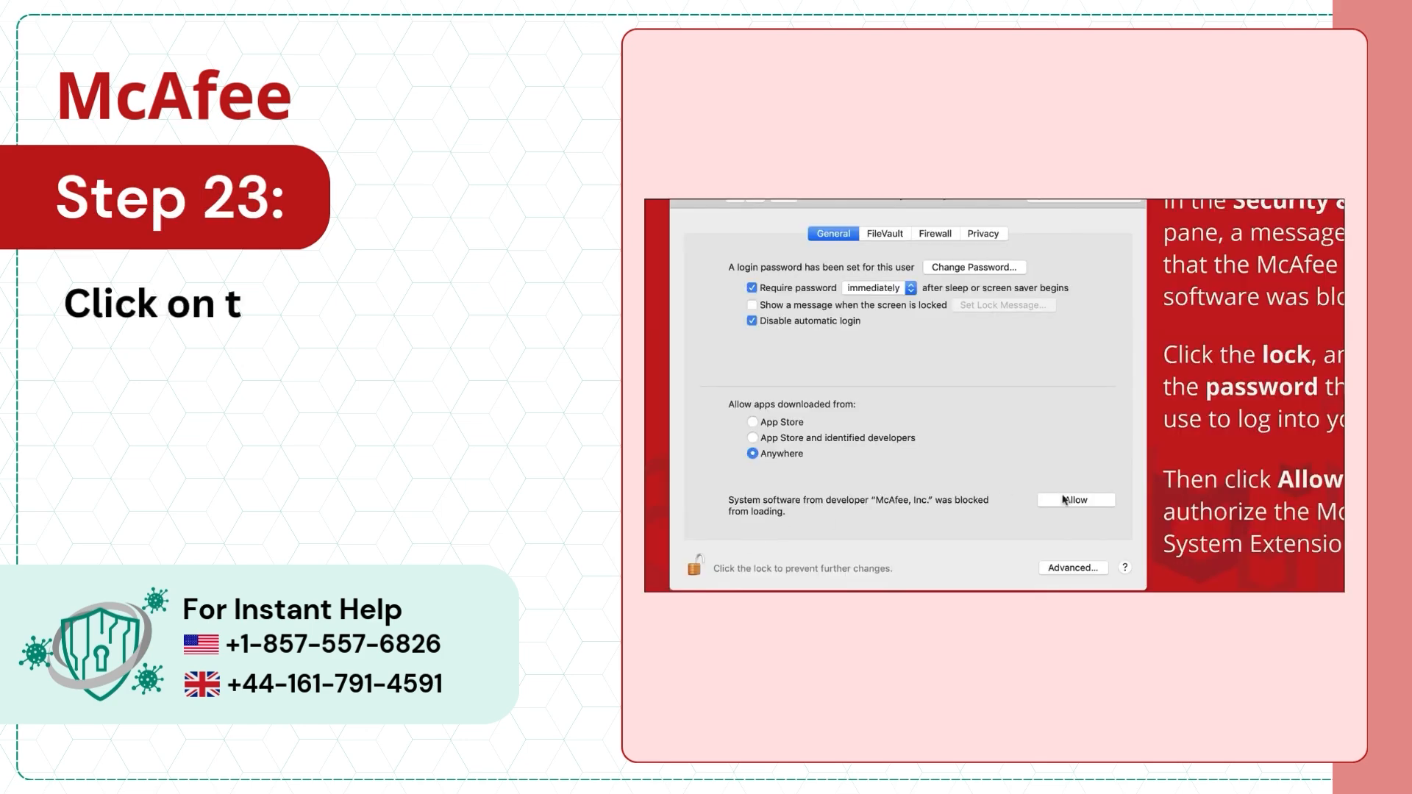
left_click(1075, 500)
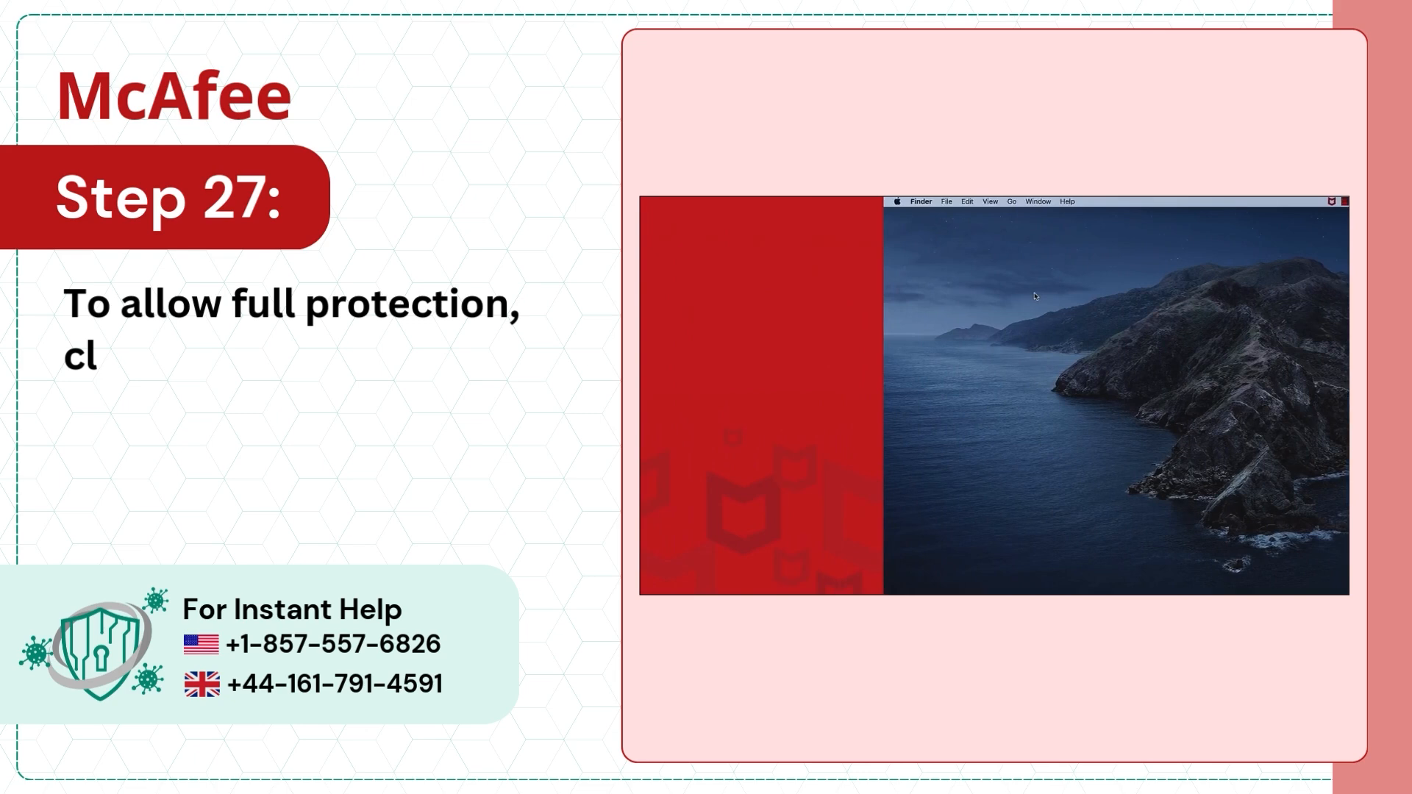
Step: Unlock Security & Privacy's Full Disk Access list and start adding an app with +
left_click(780, 211)
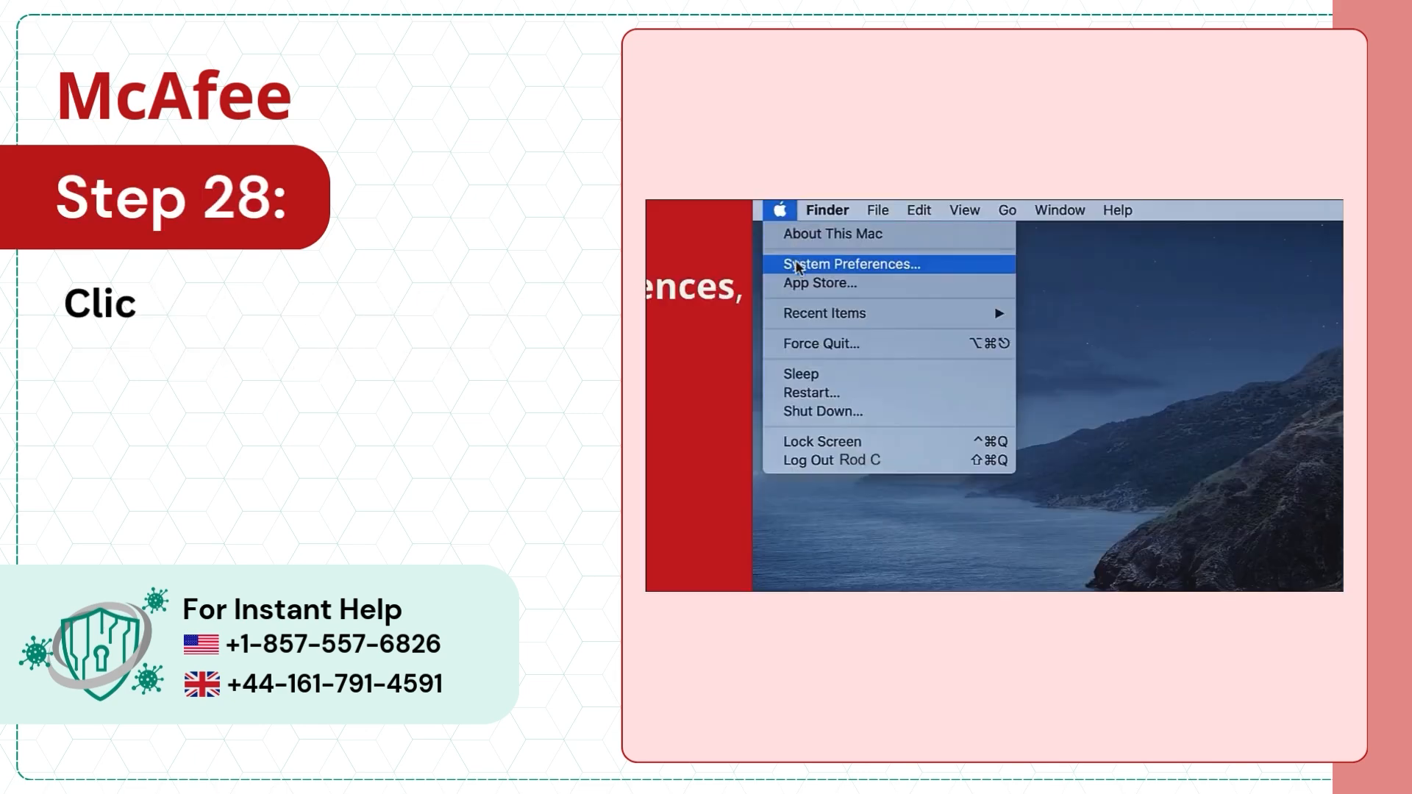
left_click(848, 264)
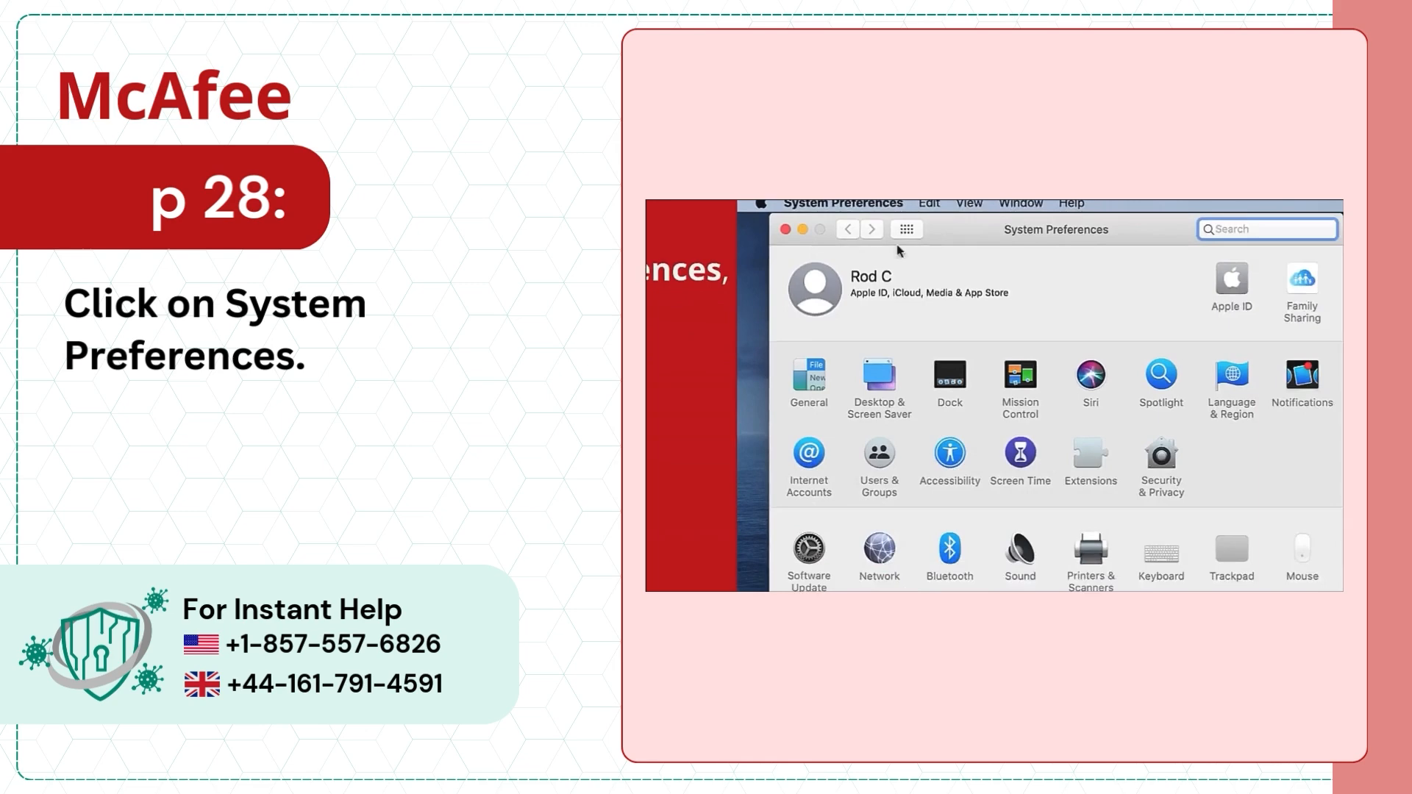
left_click(1160, 456)
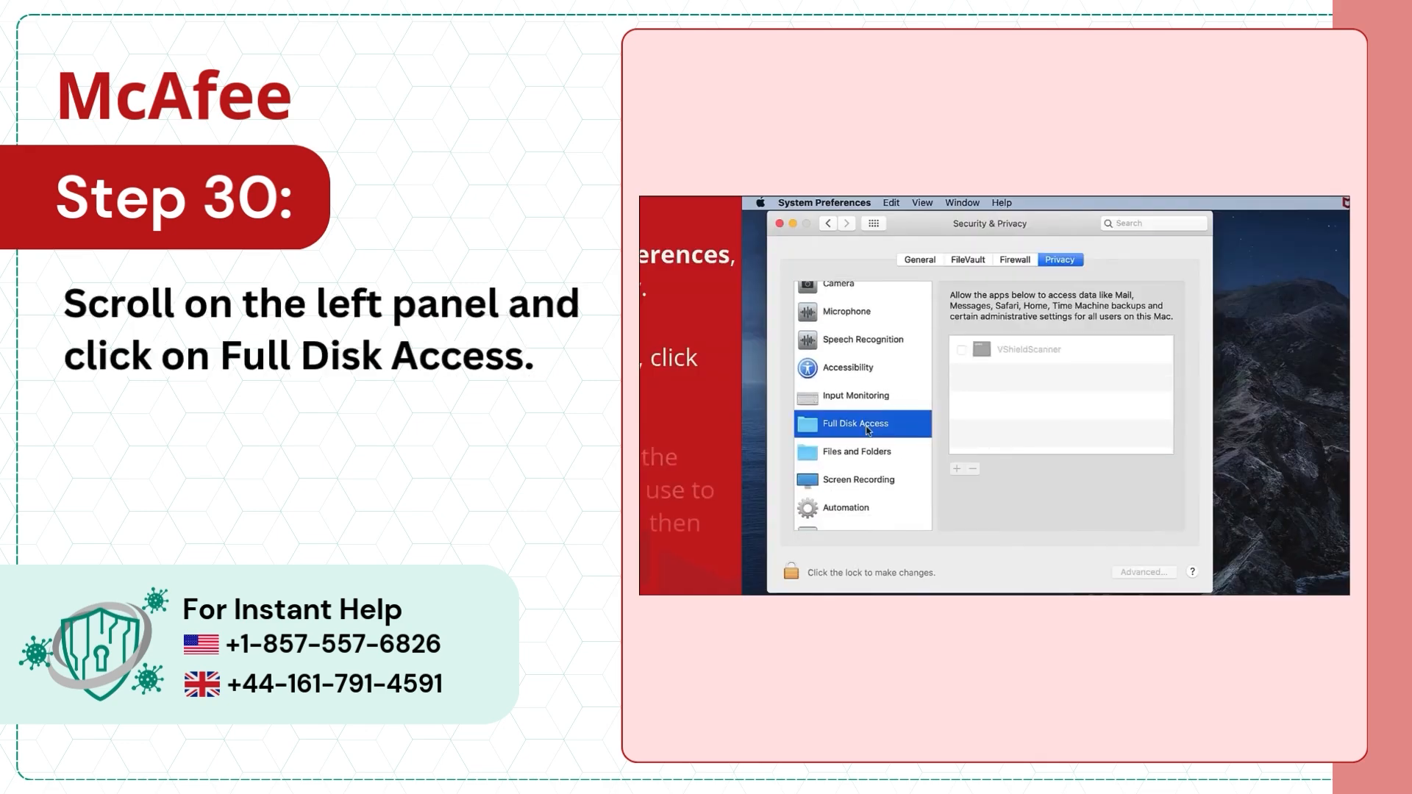
left_click(790, 573)
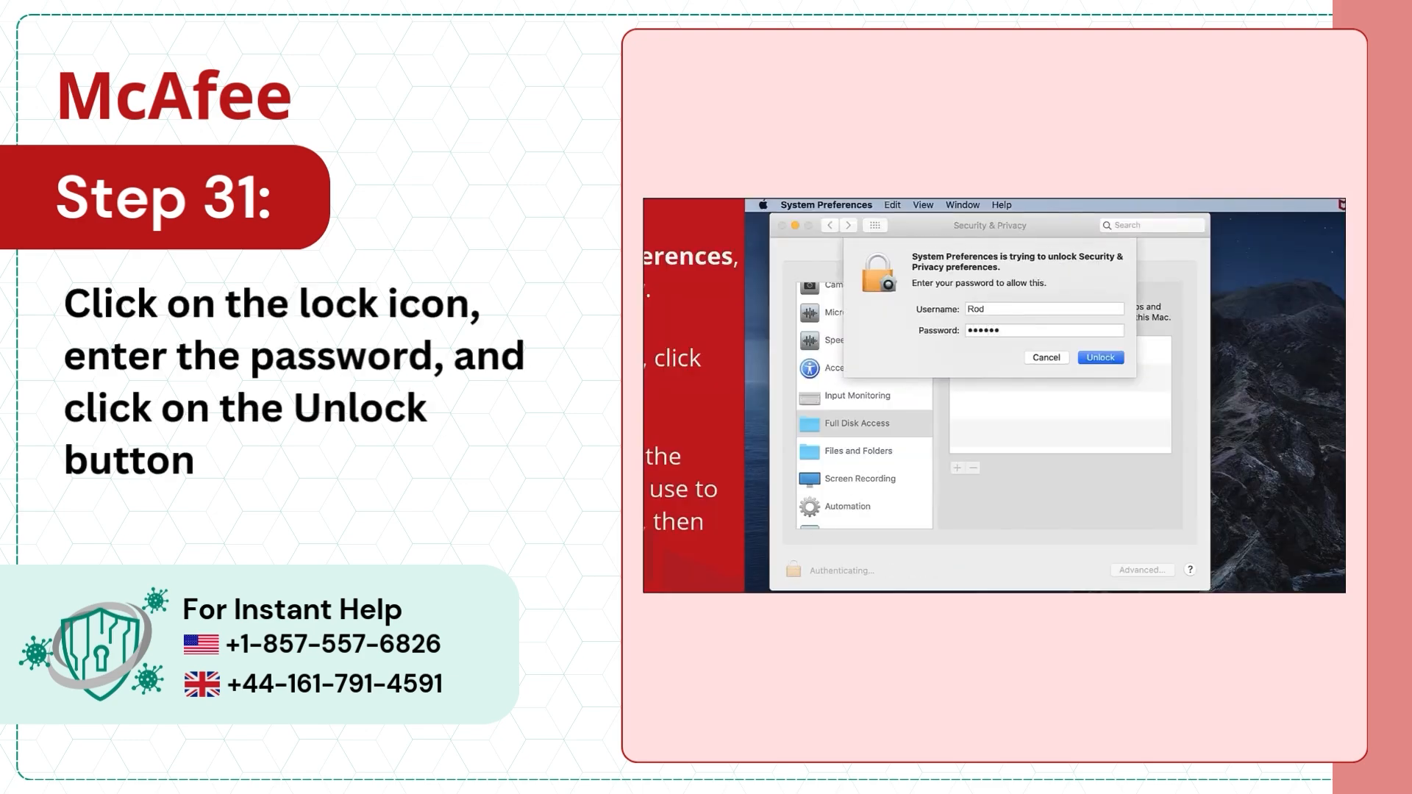
left_click(1100, 358)
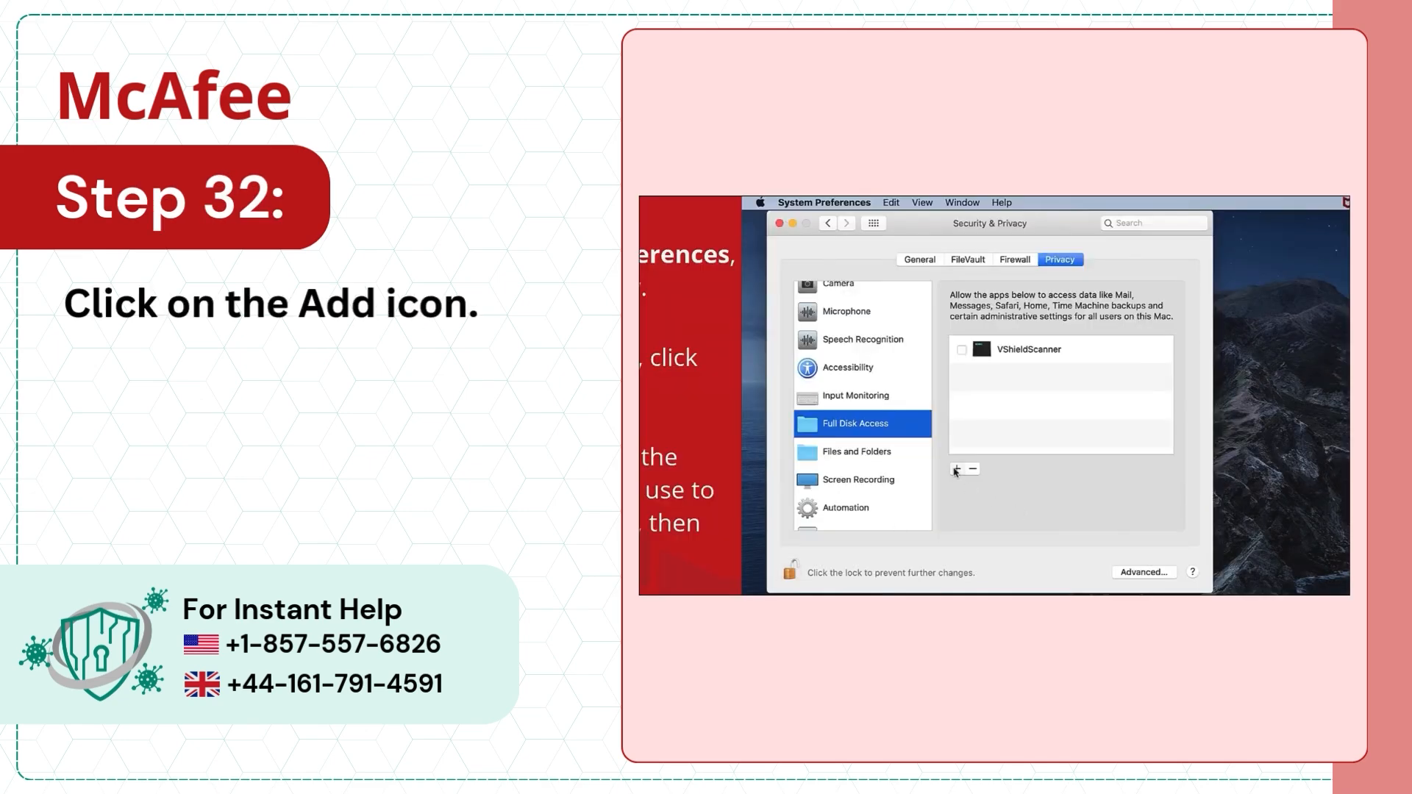
left_click(958, 470)
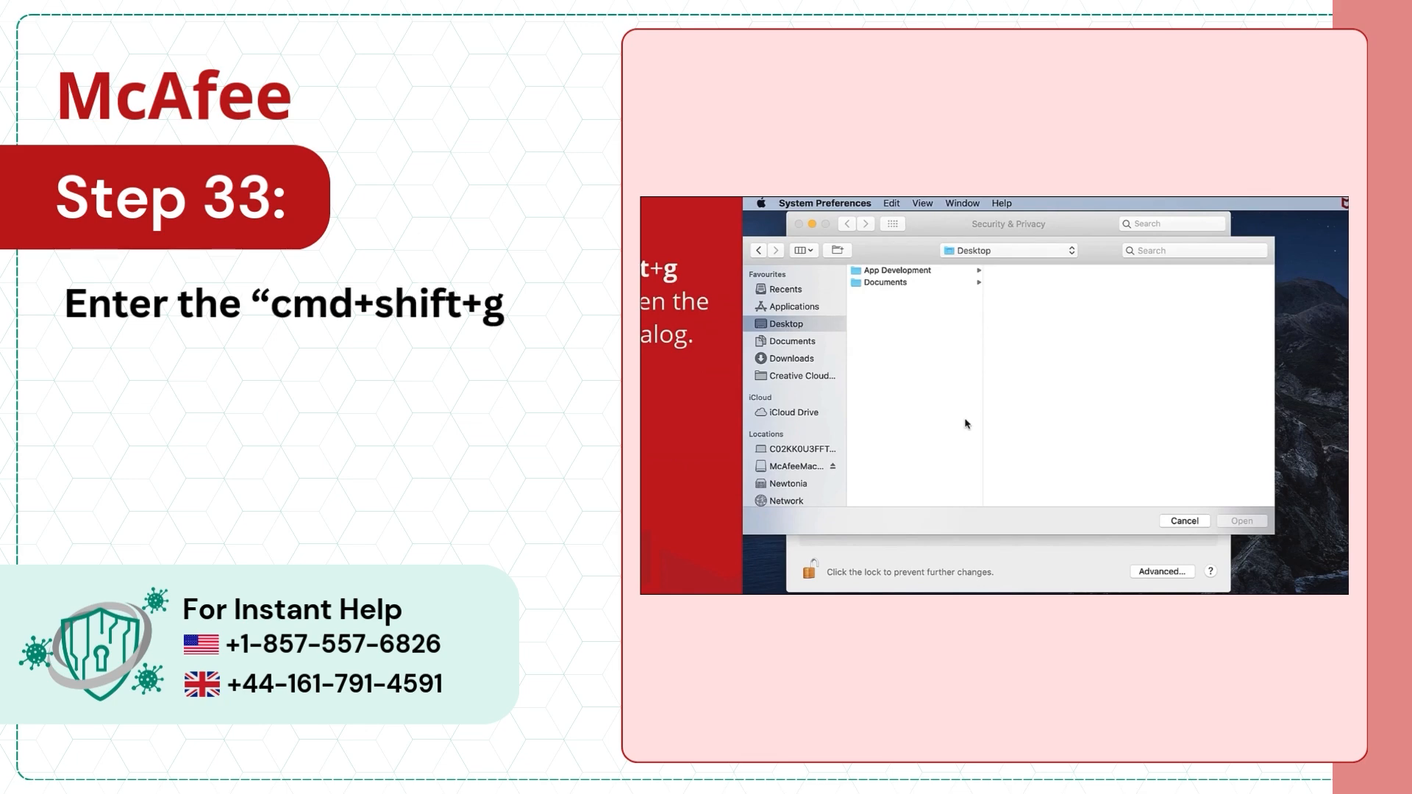
Step: Go to the folder /usr/local/McAfee via the path prompt (Cmd+Shift+G)
key("cmd+shift+g")
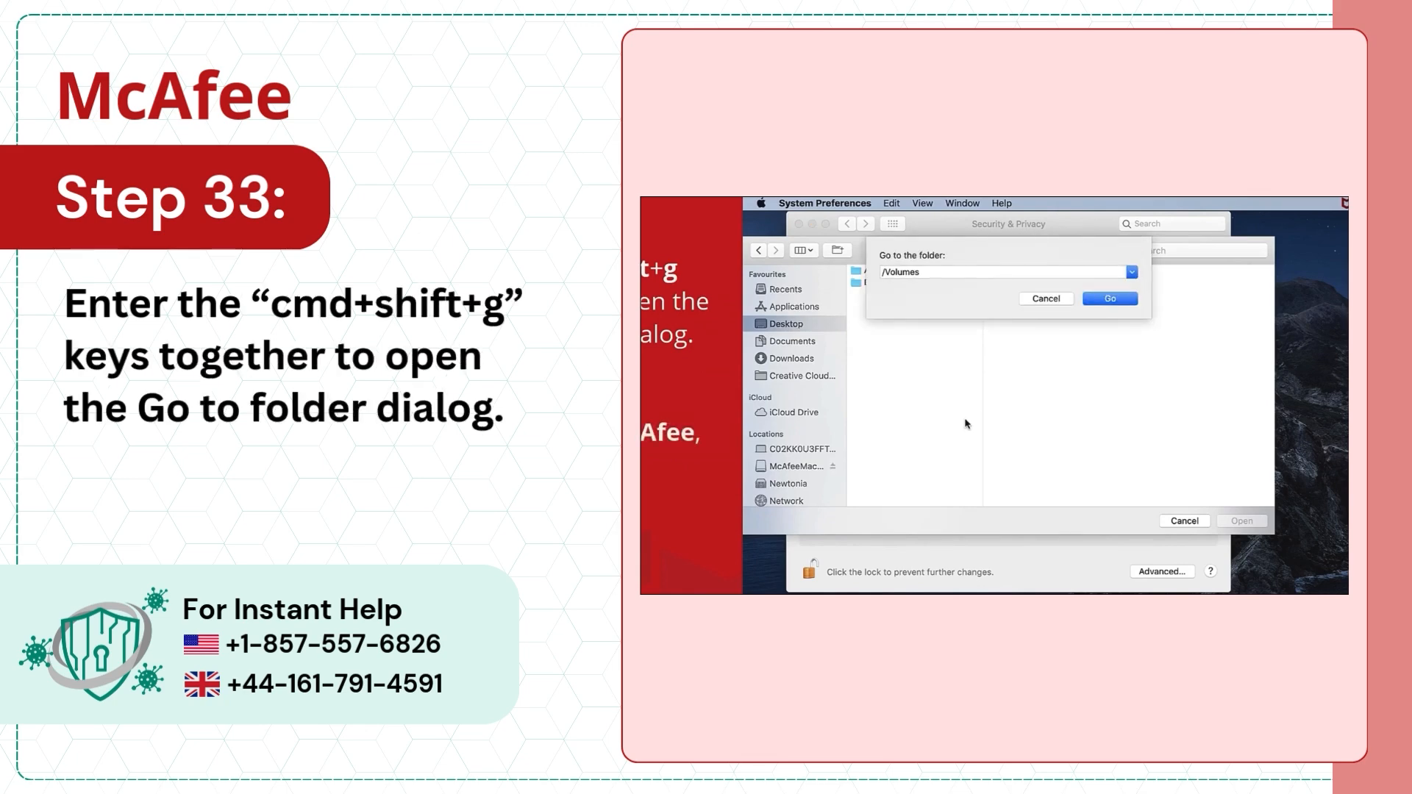
type("/usr/")
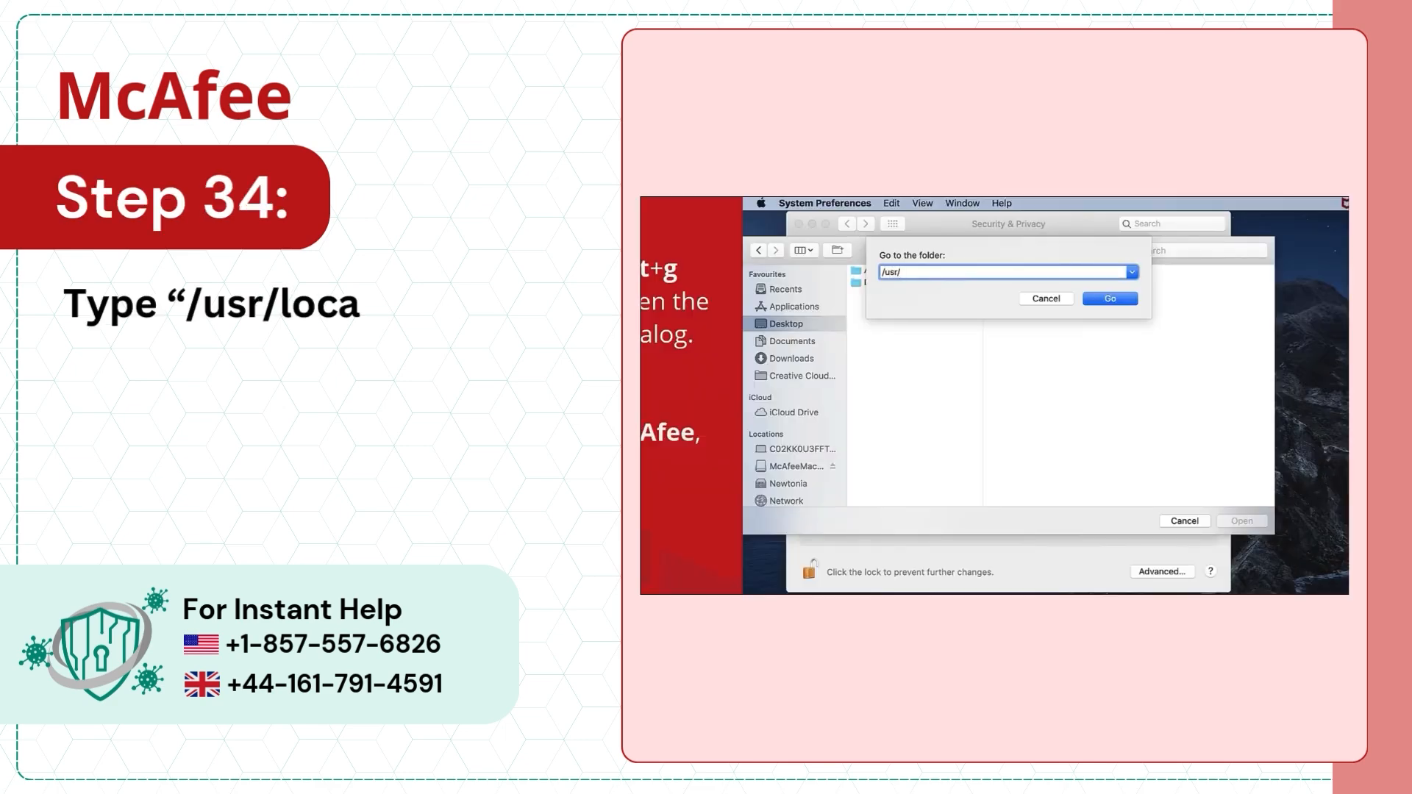
type("local/")
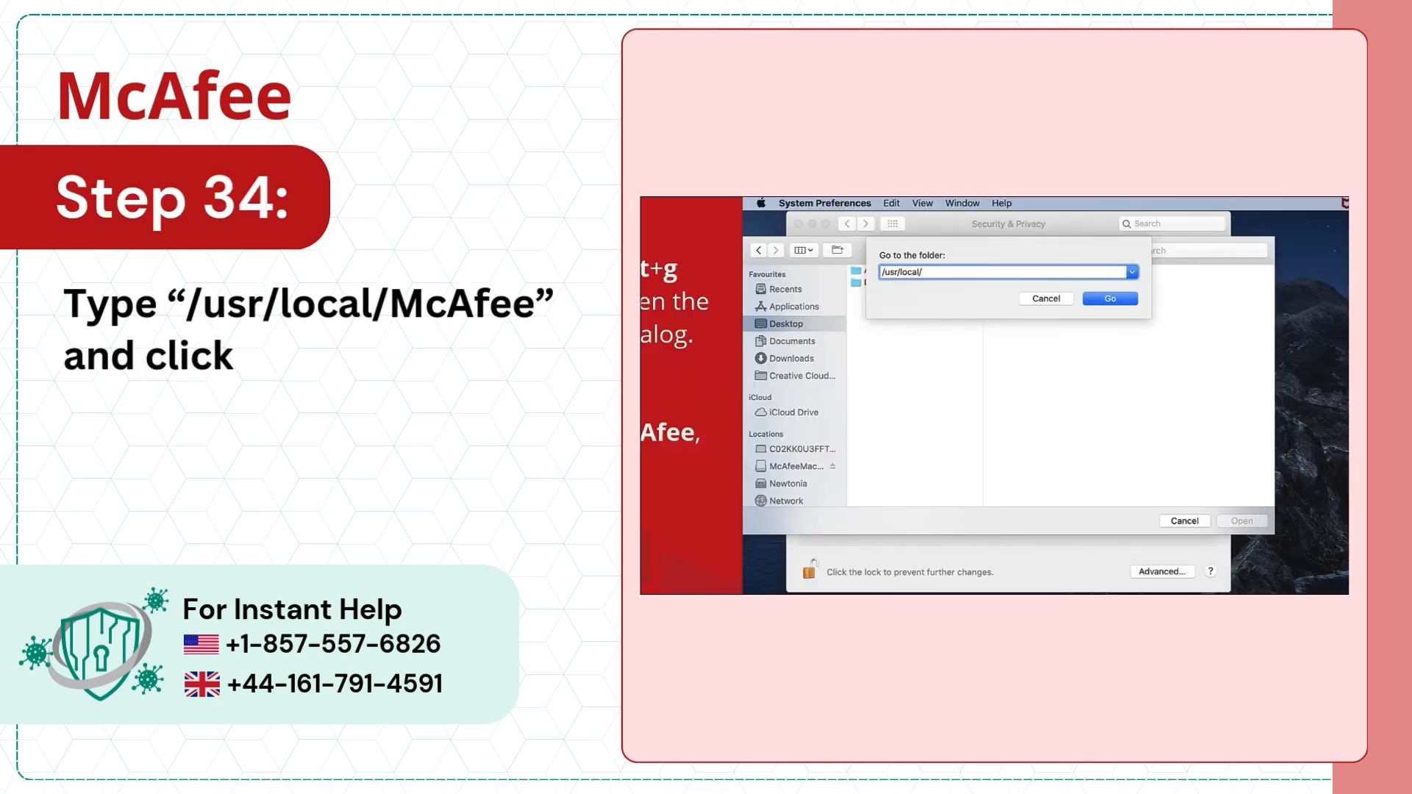
left_click(1109, 298)
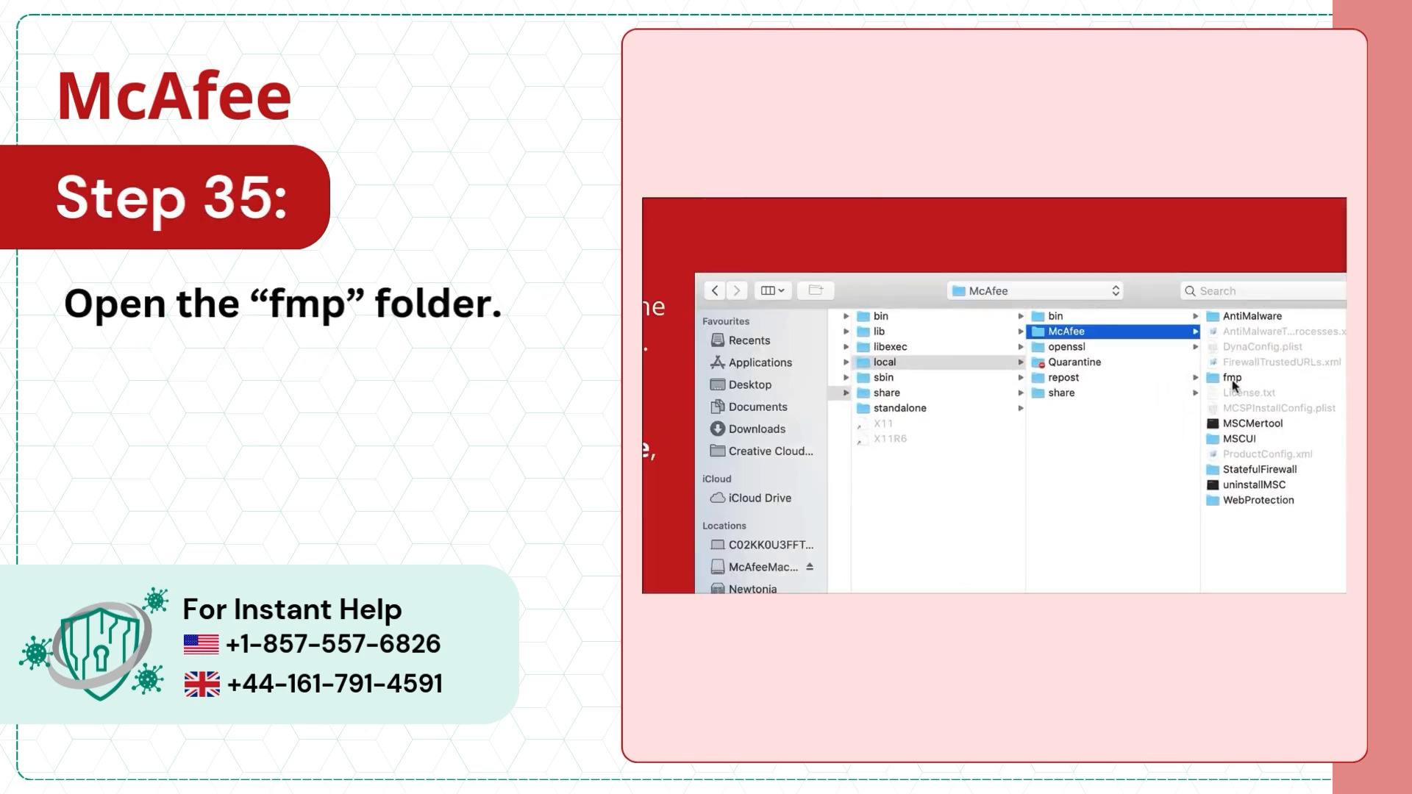
Step: Select fmpd inside the fmp bin folder and add it to Full Disk Access
left_click(1233, 377)
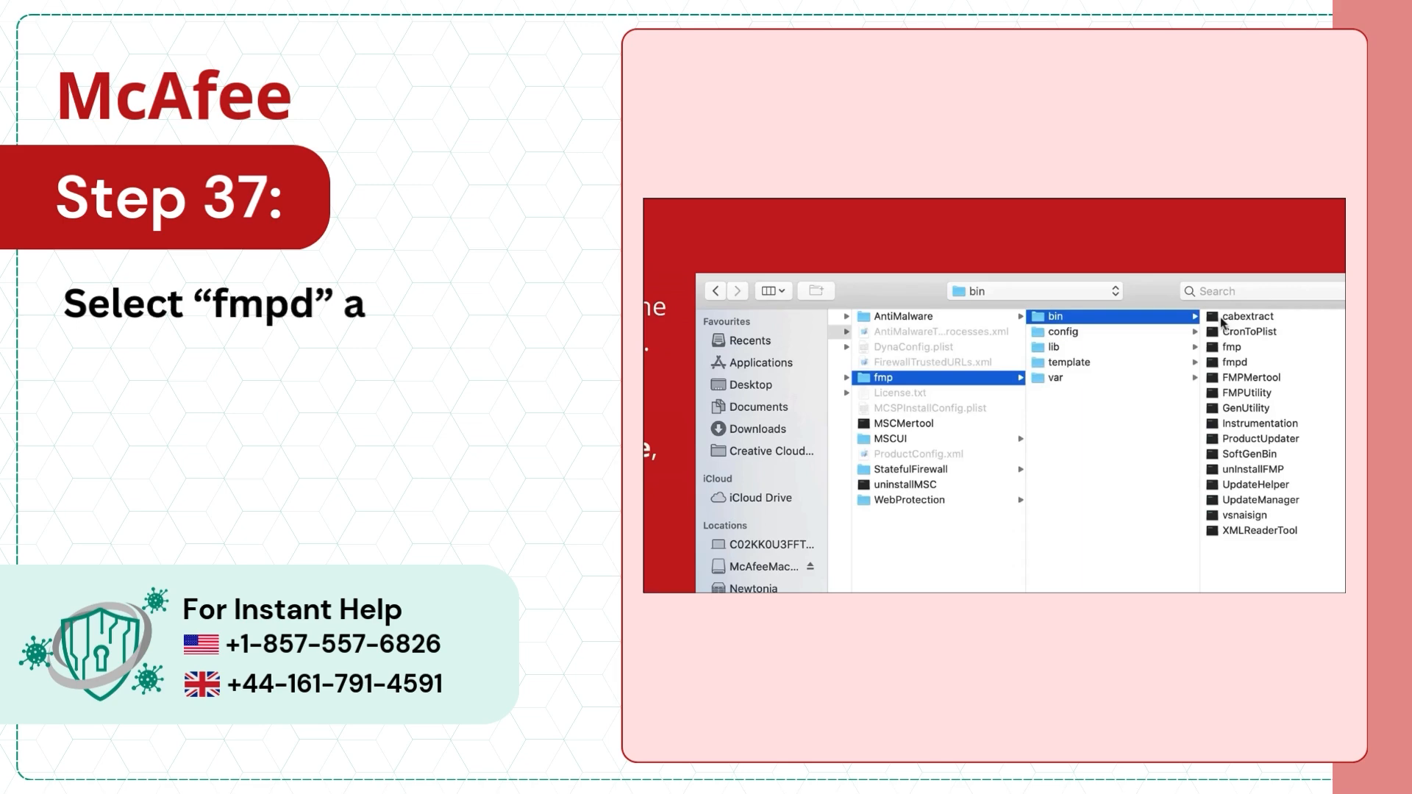
left_click(1246, 362)
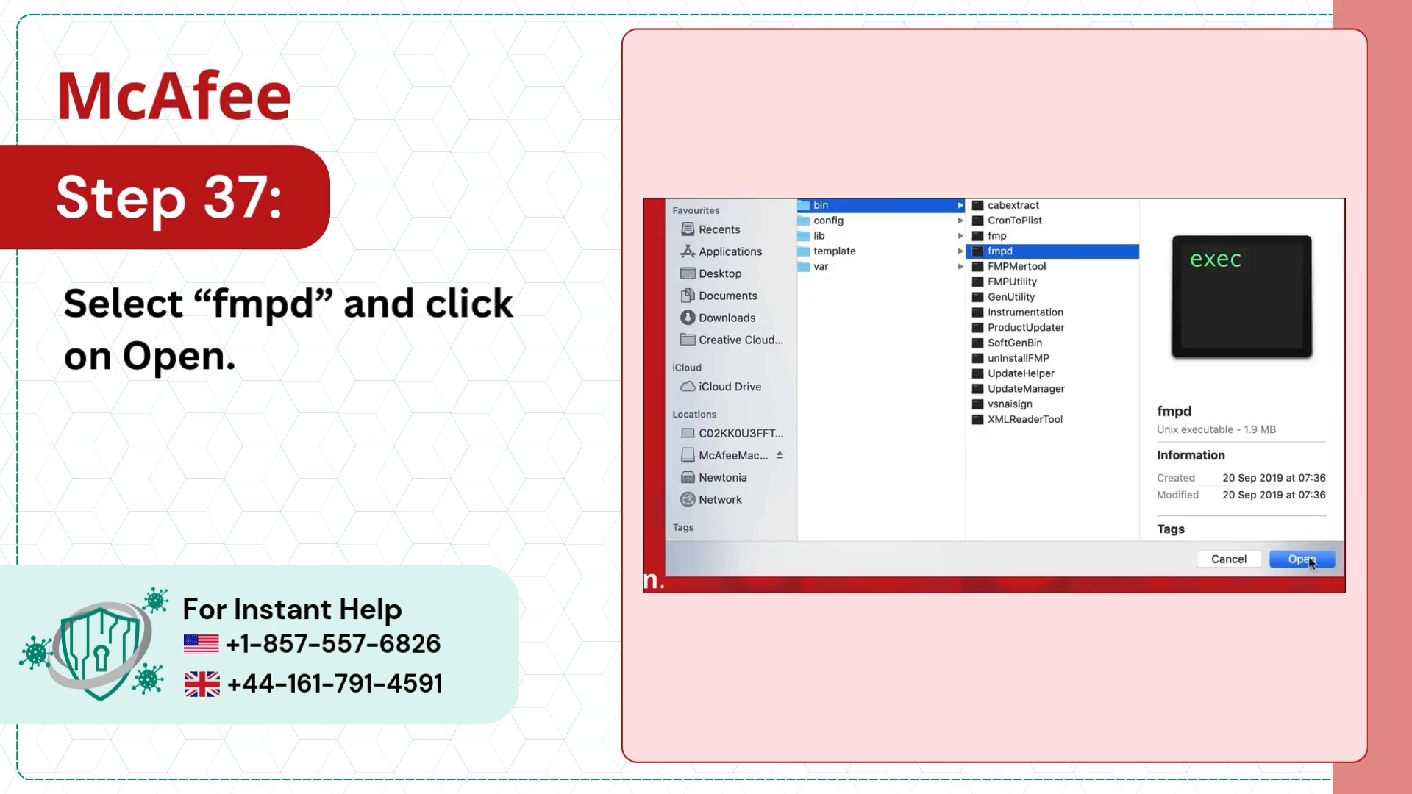
left_click(1302, 559)
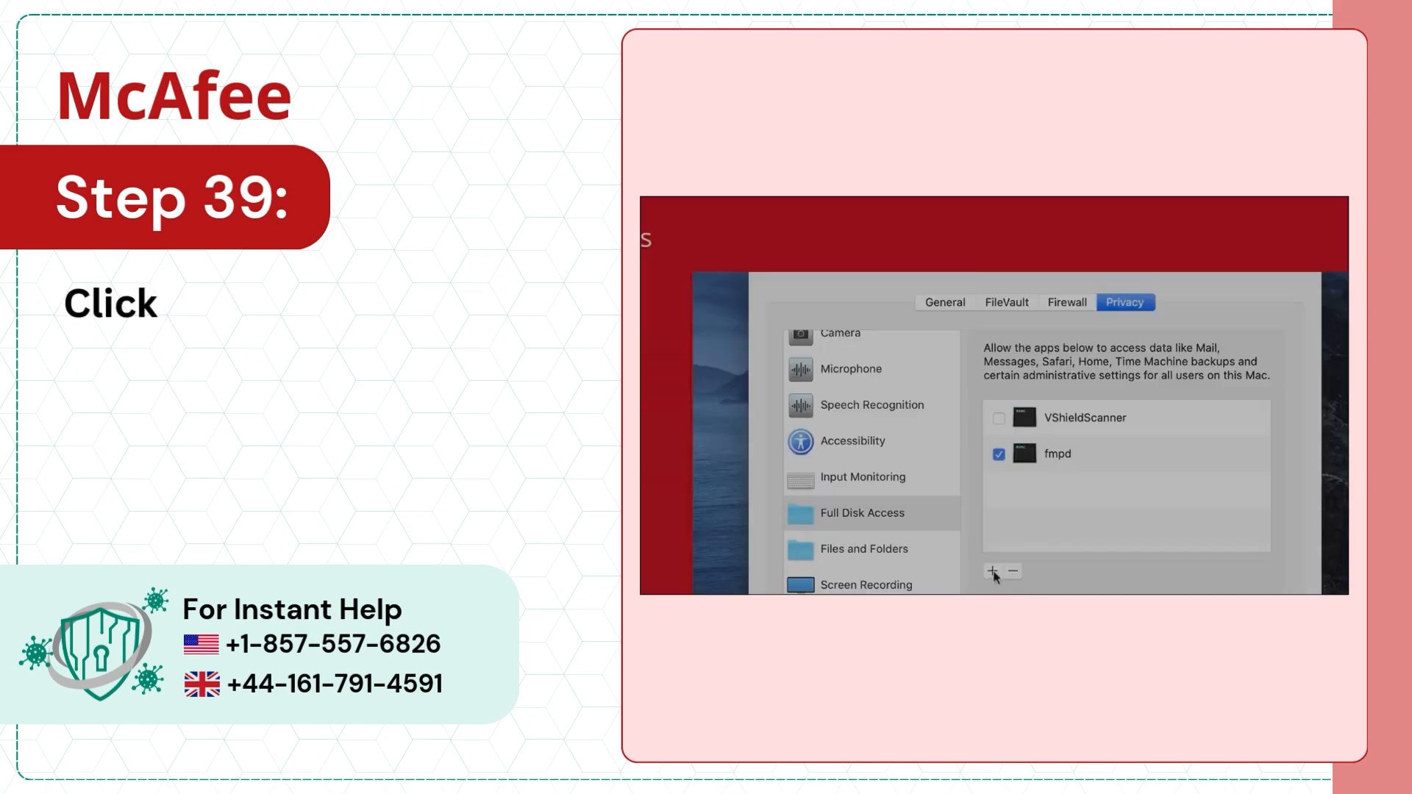
Step: Add the GenUtility executable to the Full Disk Access list
left_click(992, 572)
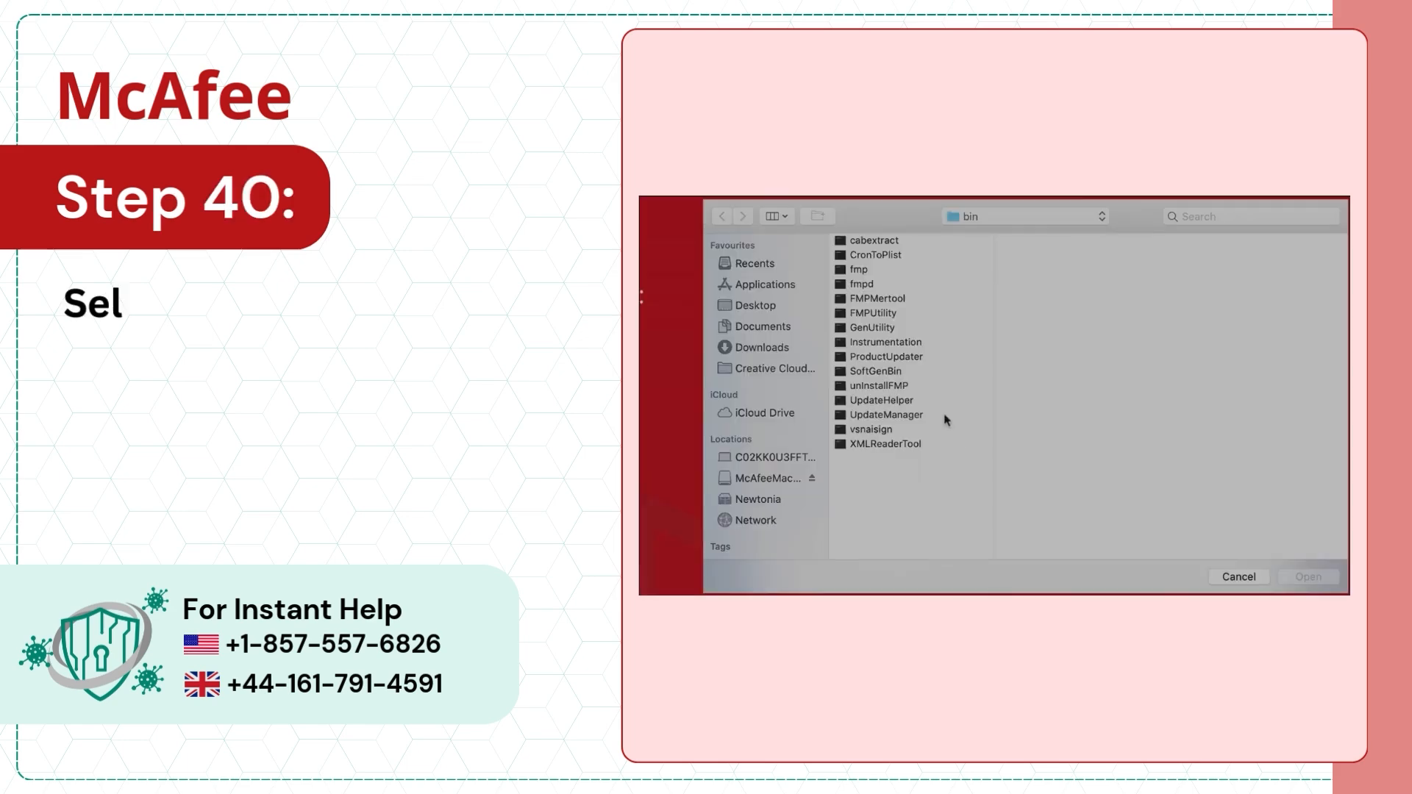
left_click(869, 326)
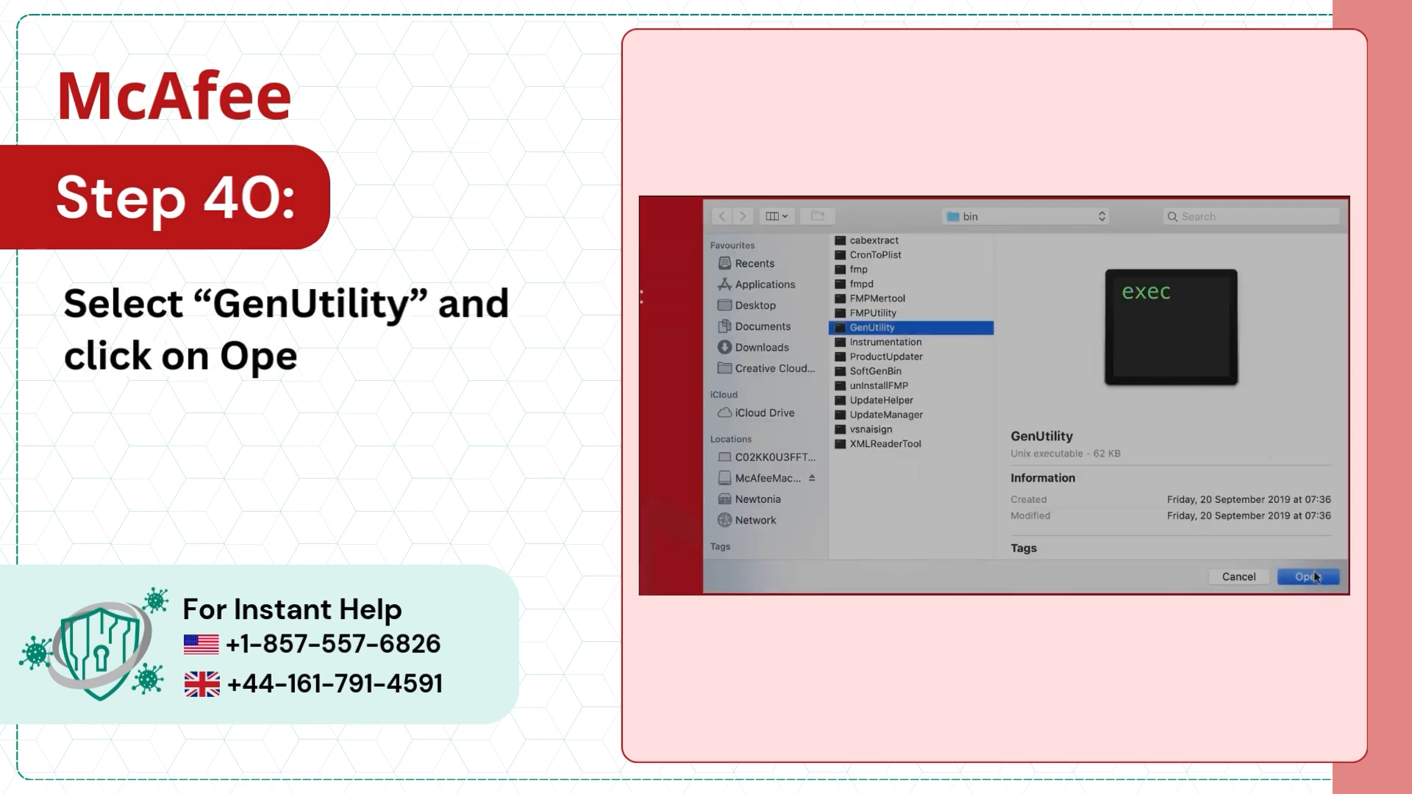
left_click(1306, 577)
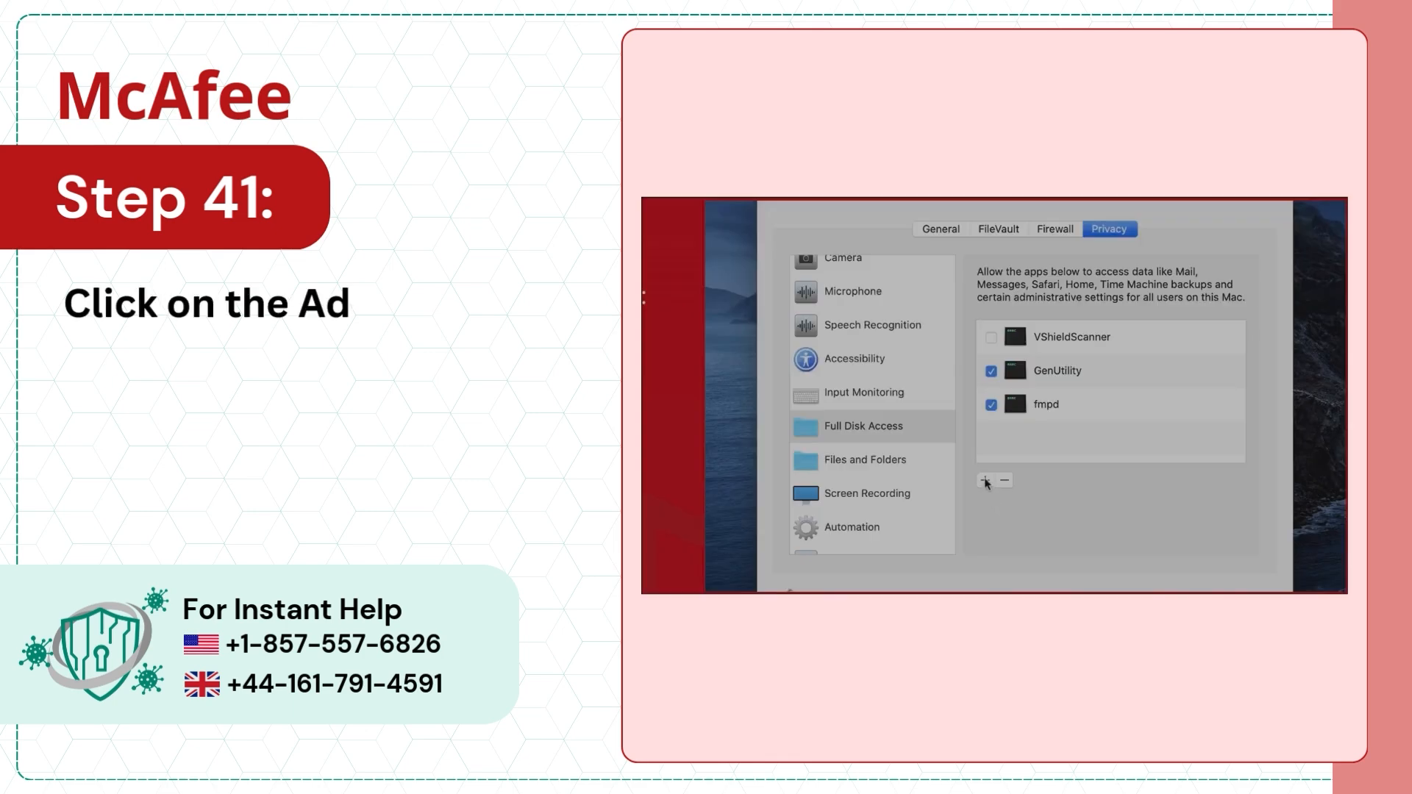
Step: Add VShieldTaskManager from McAfee's AntiMalware folder to Full Disk Access
left_click(981, 480)
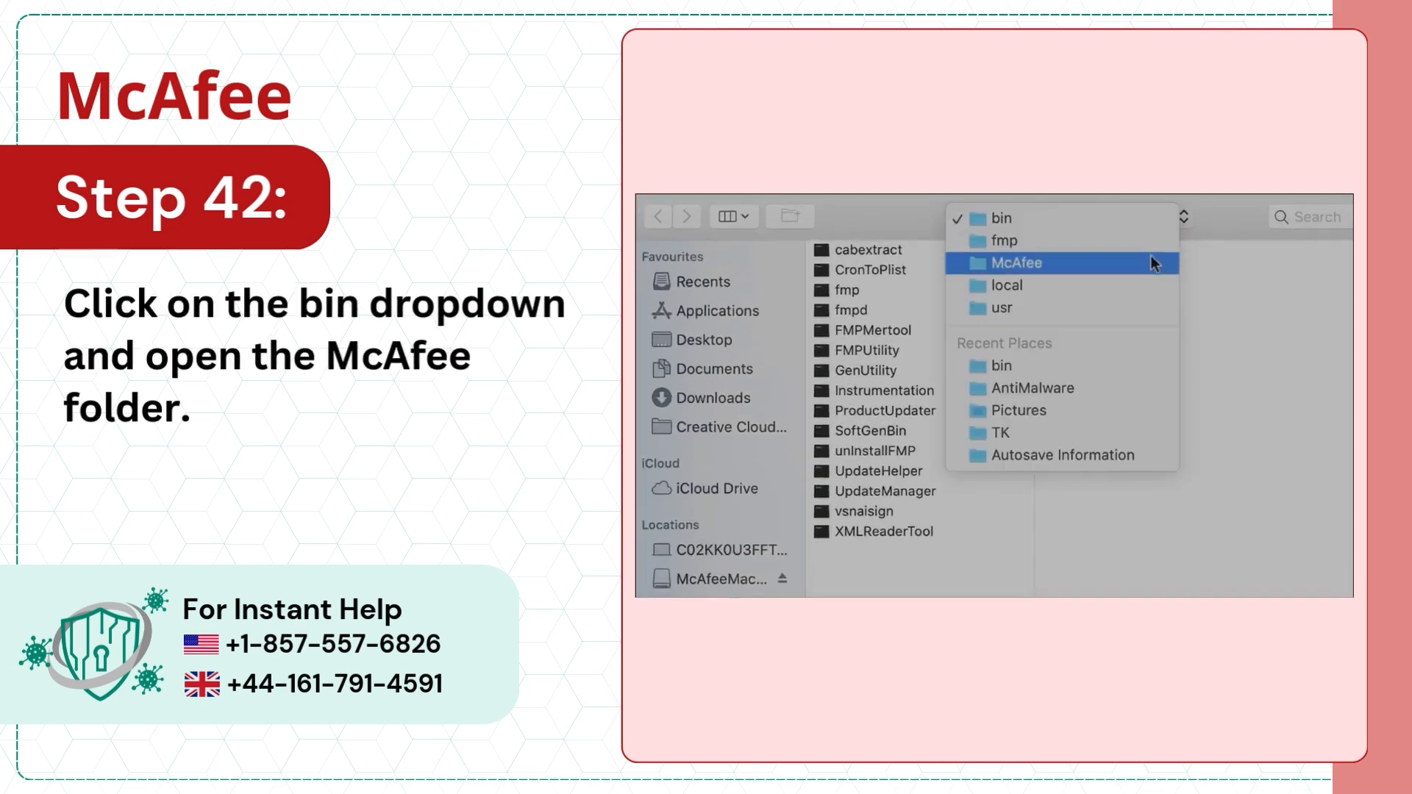
left_click(1016, 262)
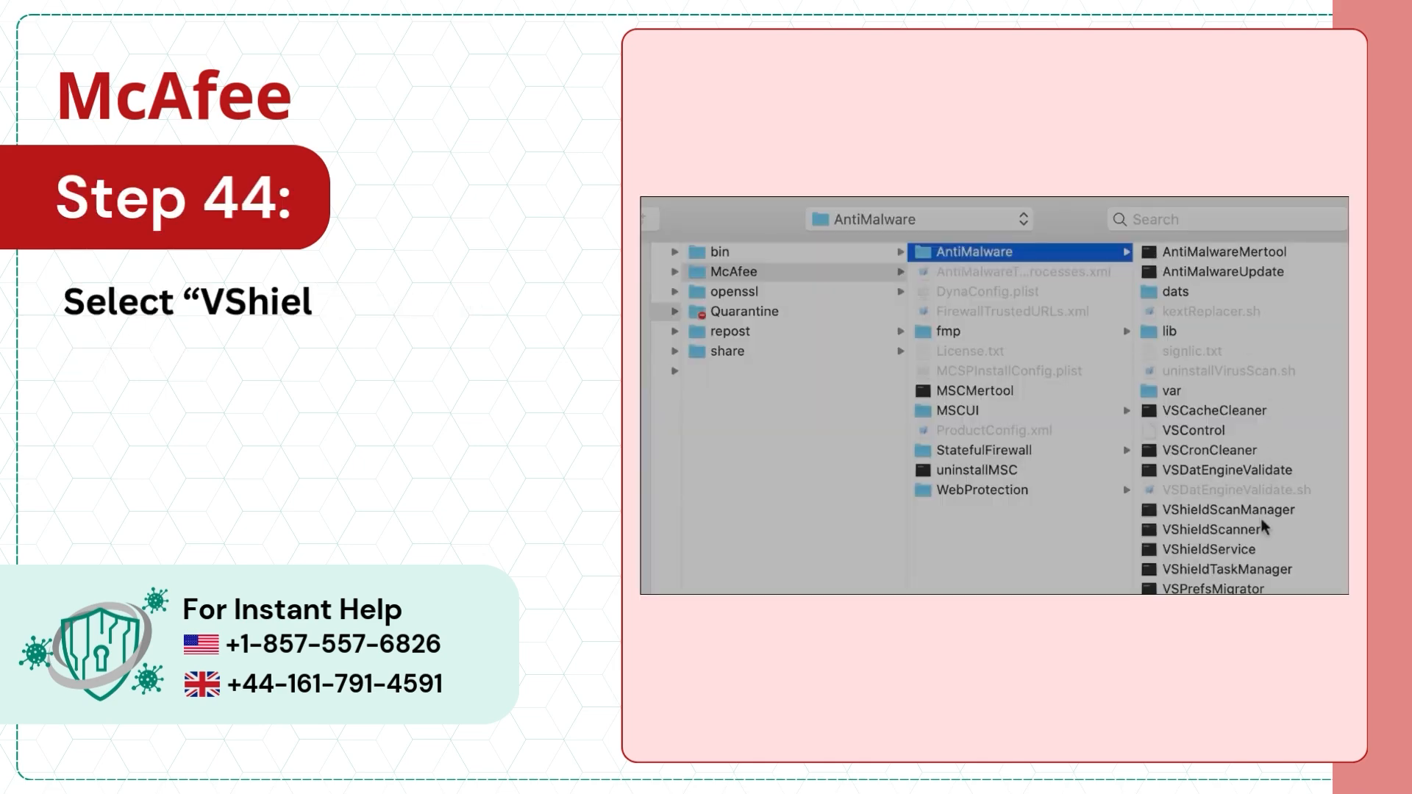
left_click(1223, 567)
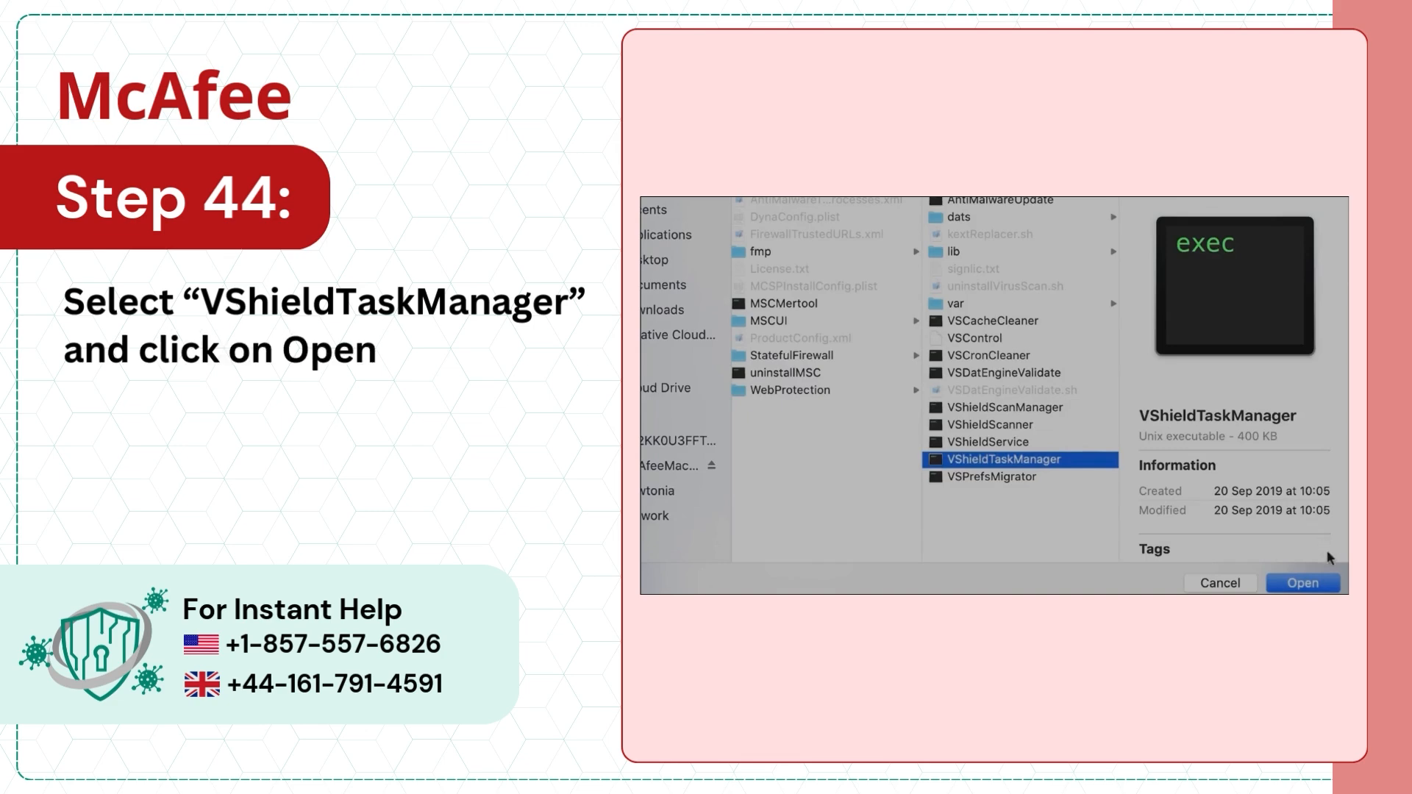
left_click(1302, 583)
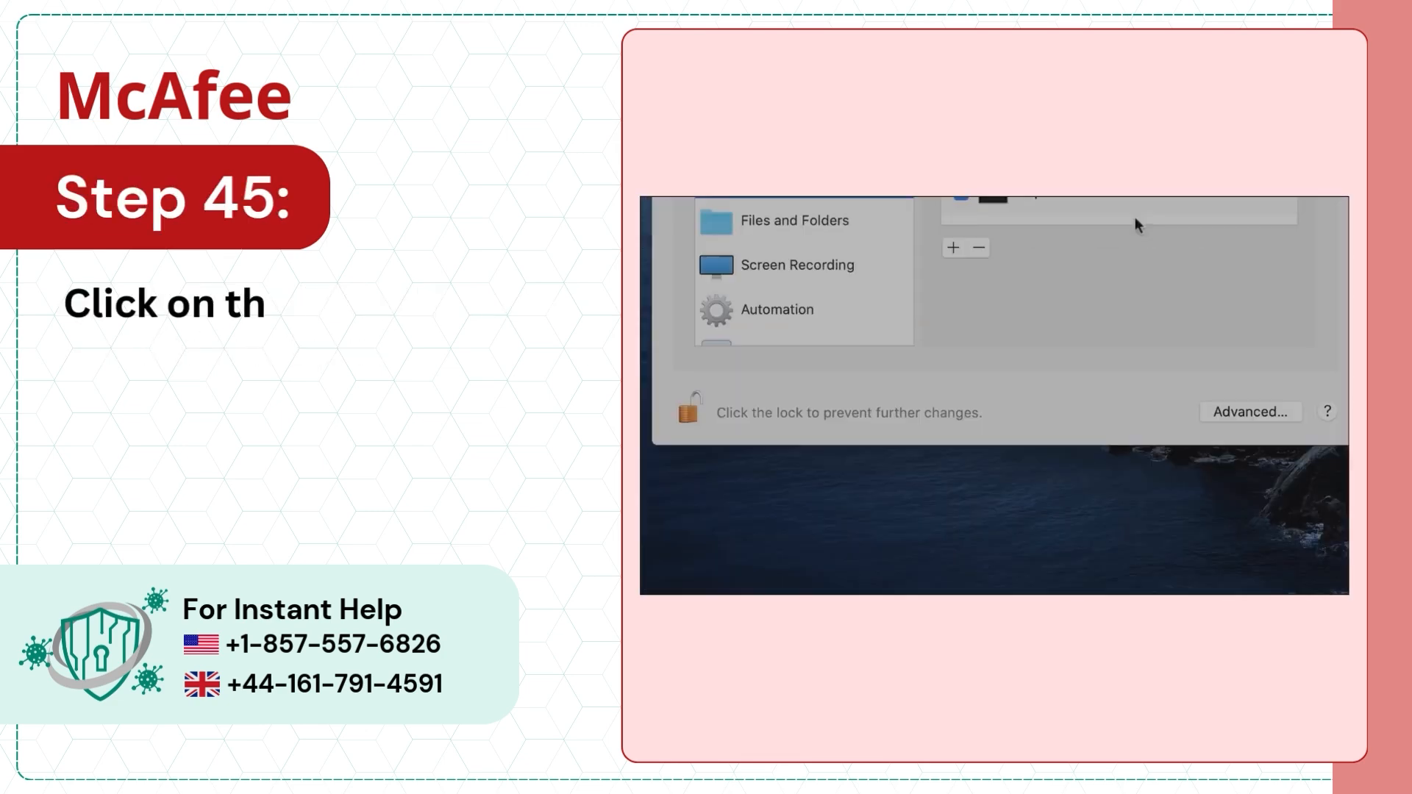
Step: Lock the Security & Privacy settings again with the lock icon
left_click(689, 412)
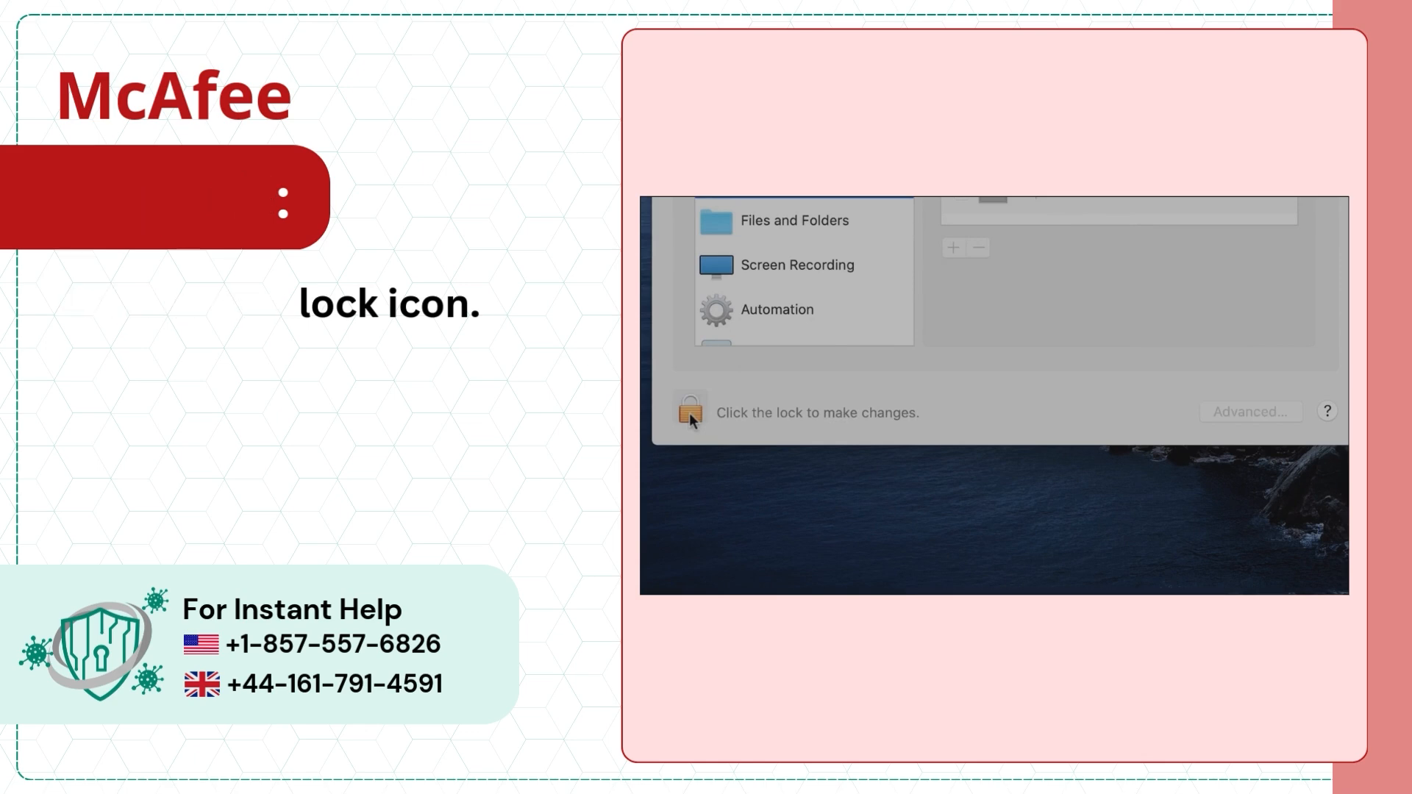